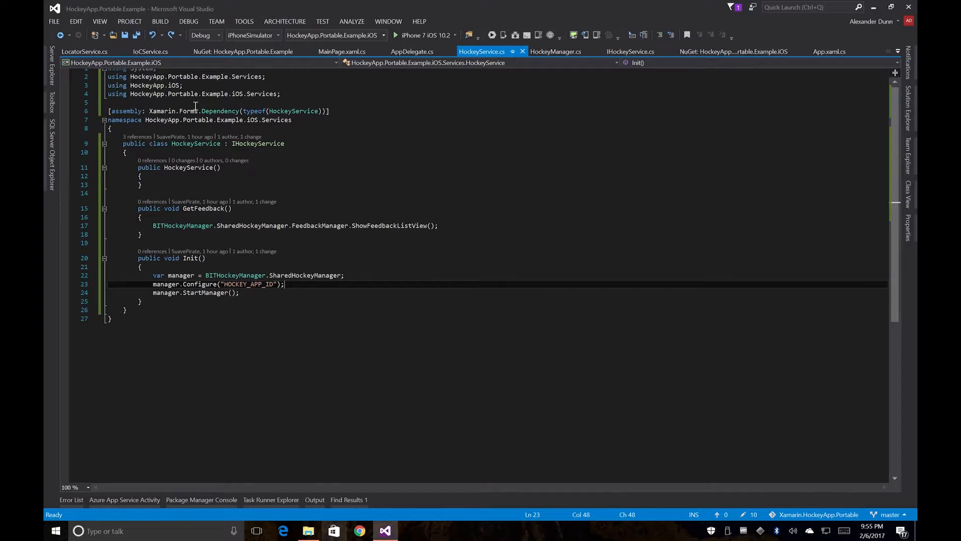
{"action": "mouse_move", "coordinate": [214, 110]}
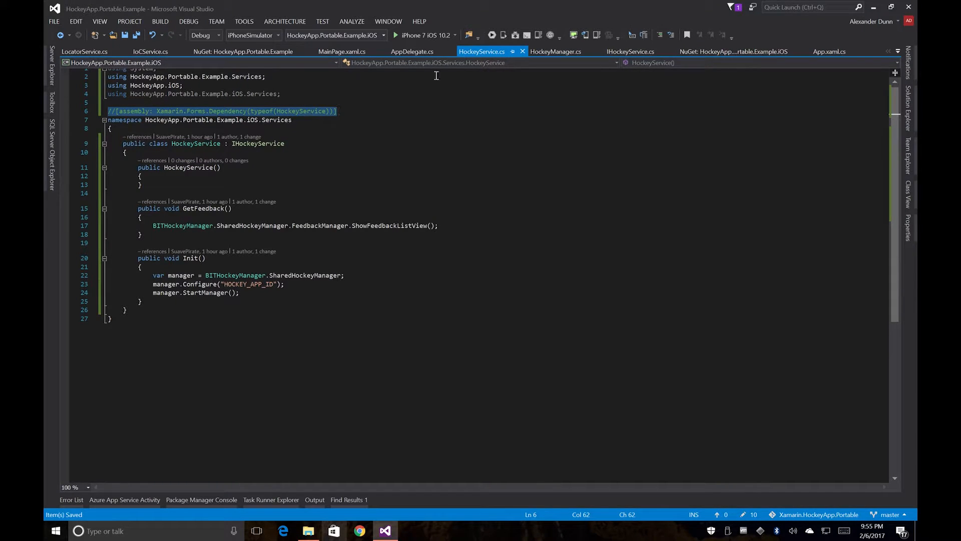
{"action": "mouse_move", "coordinate": [306, 125]}
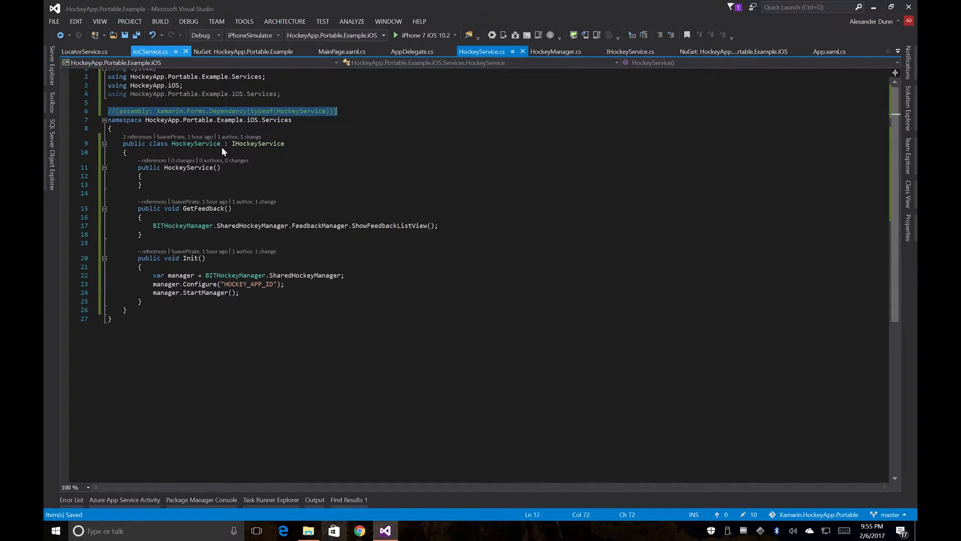
Step: Review the IHockeyService registration line in IoCService.cs
{"action": "left_click", "coordinate": [145, 52]}
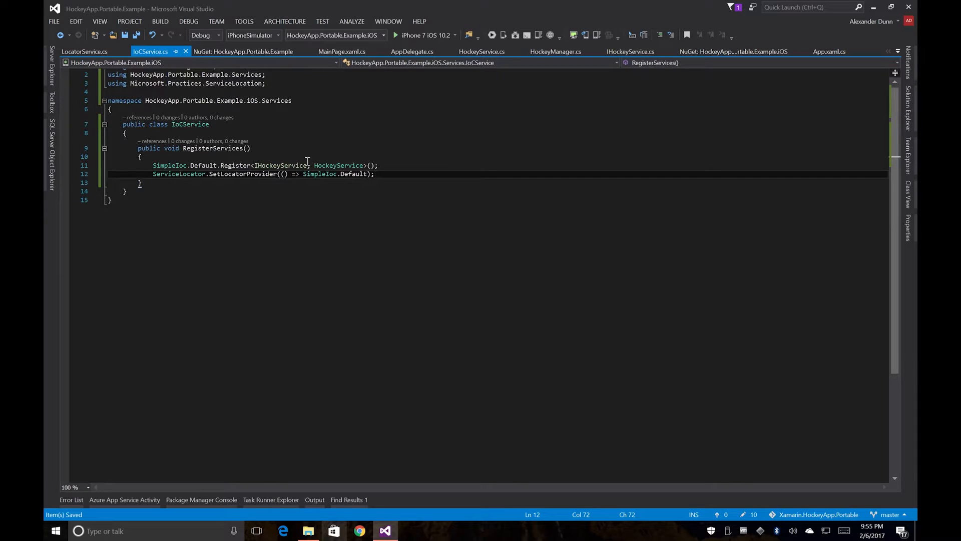
{"action": "left_click", "coordinate": [293, 165]}
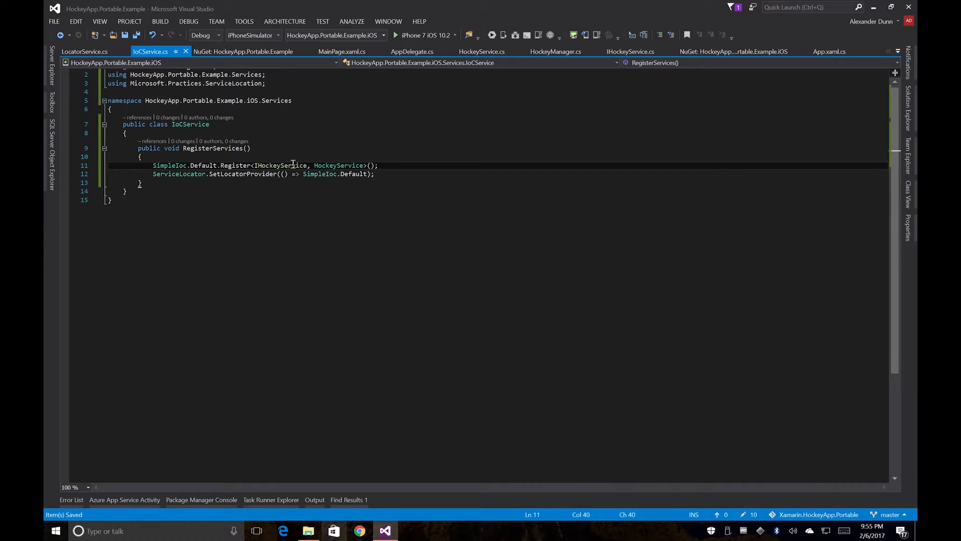
{"action": "left_click_drag", "start_coordinate": [253, 166], "coordinate": [364, 165]}
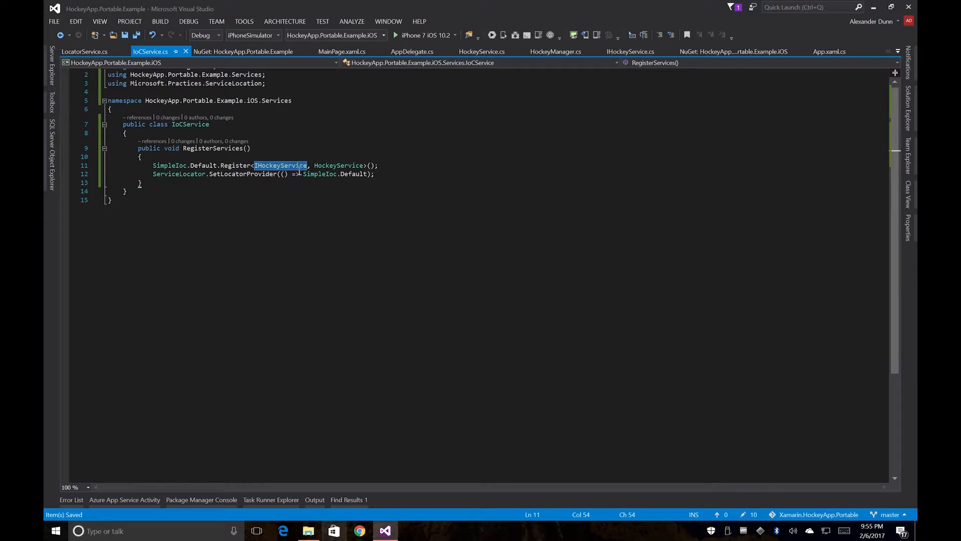
{"action": "mouse_move", "coordinate": [238, 174]}
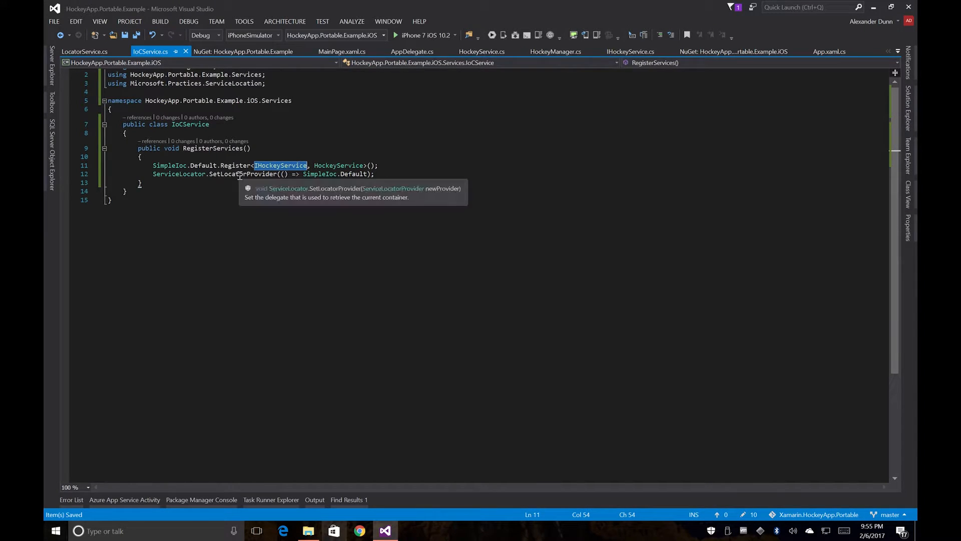
{"action": "mouse_move", "coordinate": [406, 266]}
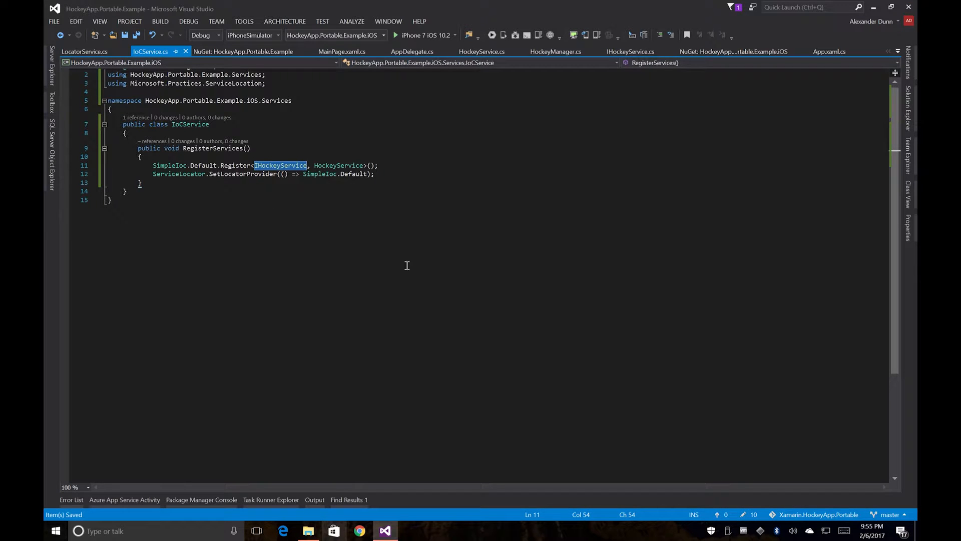
Step: Switch to LocatorService.cs to inspect its HockeyService property
{"action": "left_click", "coordinate": [83, 52]}
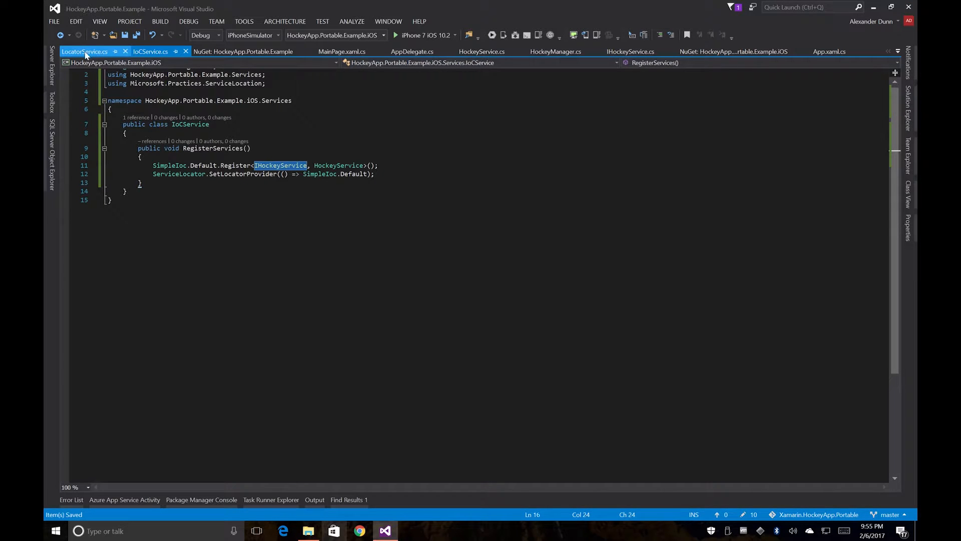
{"action": "left_click", "coordinate": [80, 52]}
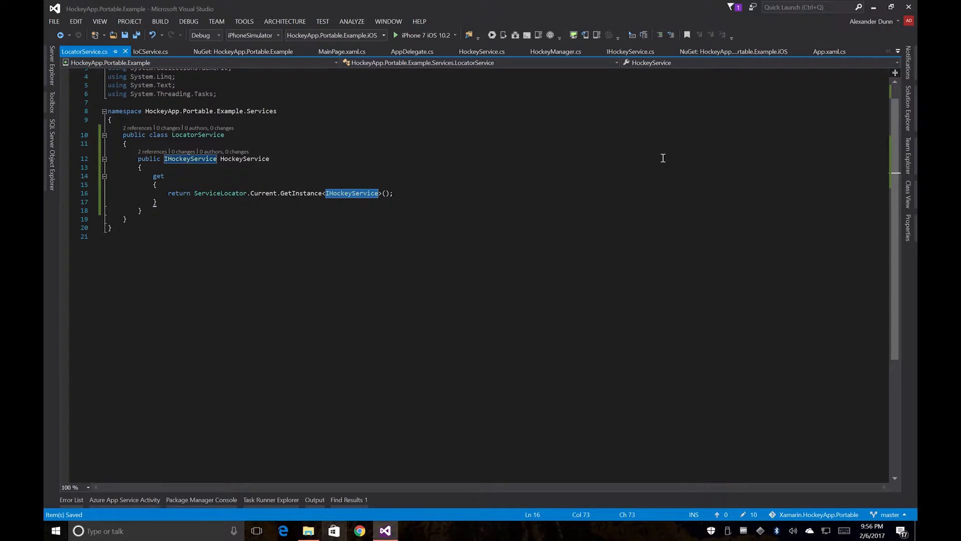
{"action": "mouse_move", "coordinate": [366, 205]}
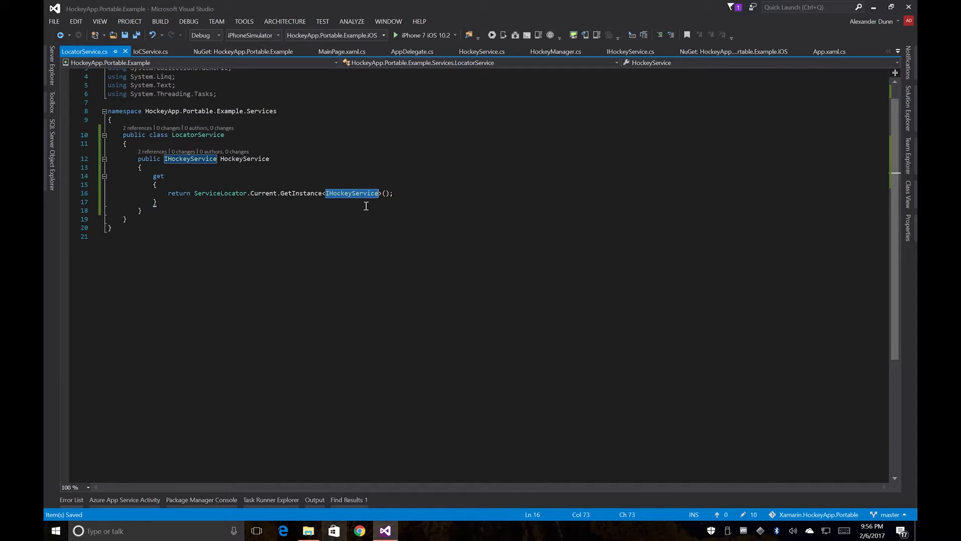
{"action": "mouse_move", "coordinate": [351, 55]}
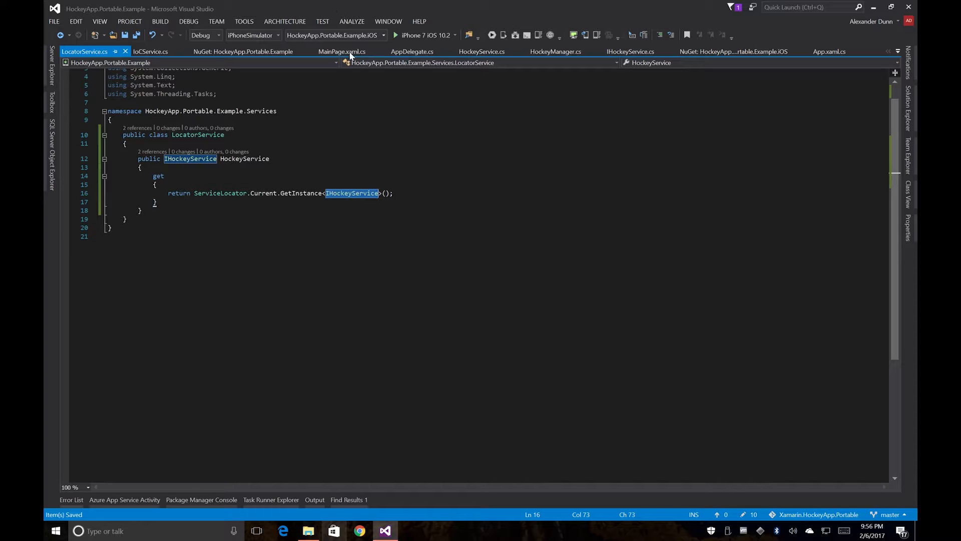
Step: Review the Feedback_Clicked handler's GetFeedback call in MainPage.xaml.cs
{"action": "left_click", "coordinate": [342, 52]}
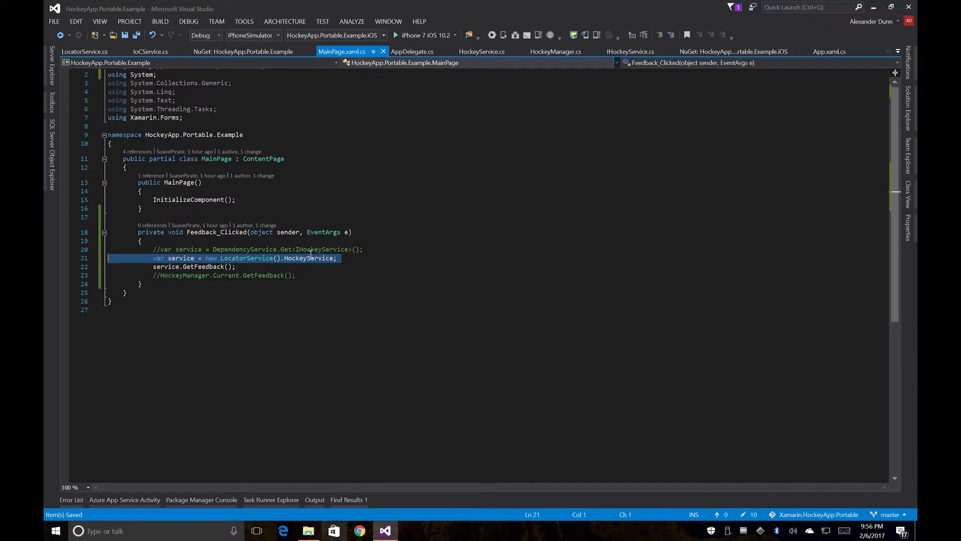
{"action": "mouse_move", "coordinate": [254, 261]}
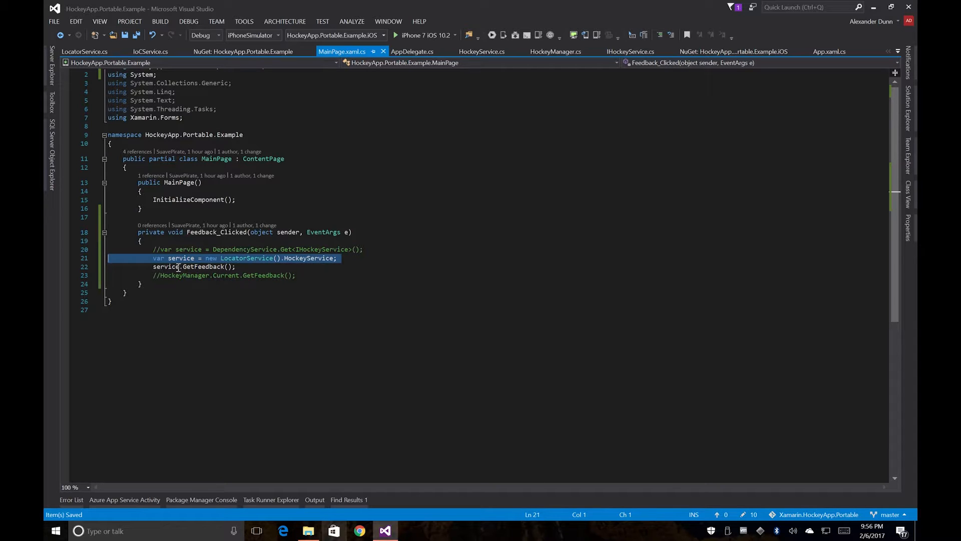
{"action": "double_click", "coordinate": [204, 266]}
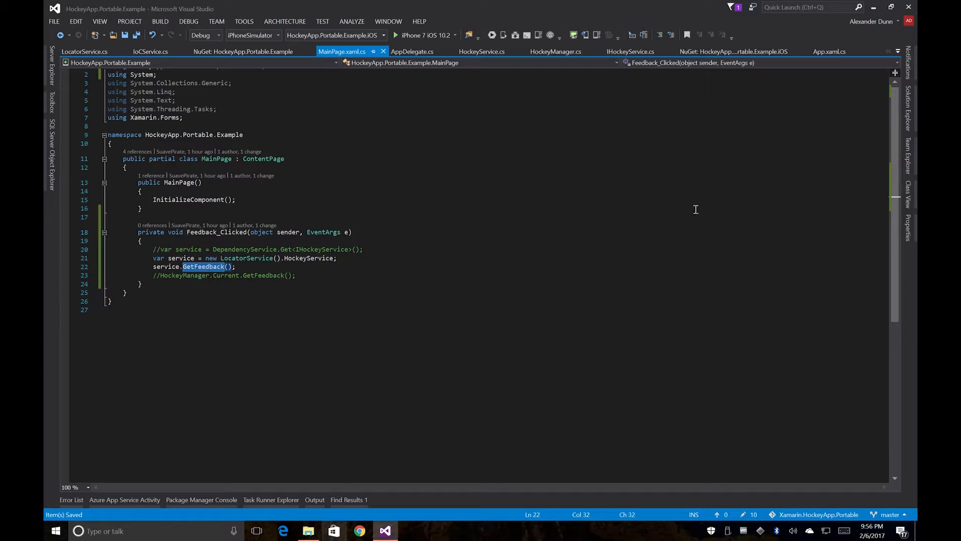
{"action": "mouse_move", "coordinate": [320, 282]}
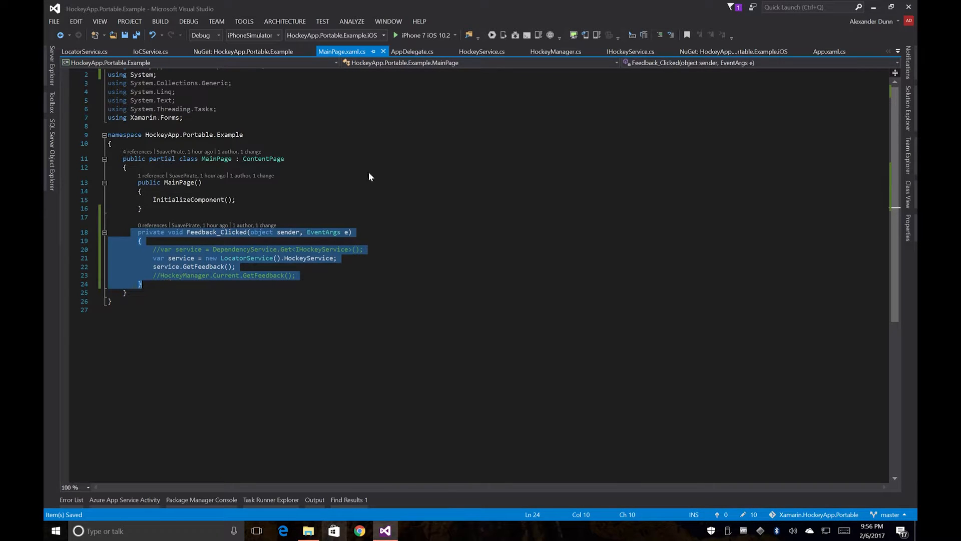
{"action": "mouse_move", "coordinate": [568, 109]}
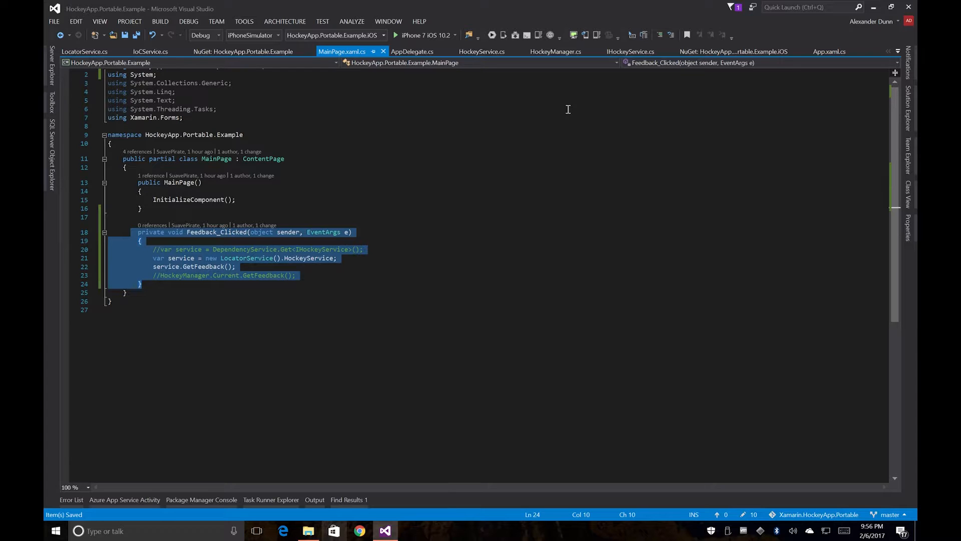
{"action": "mouse_move", "coordinate": [364, 242]}
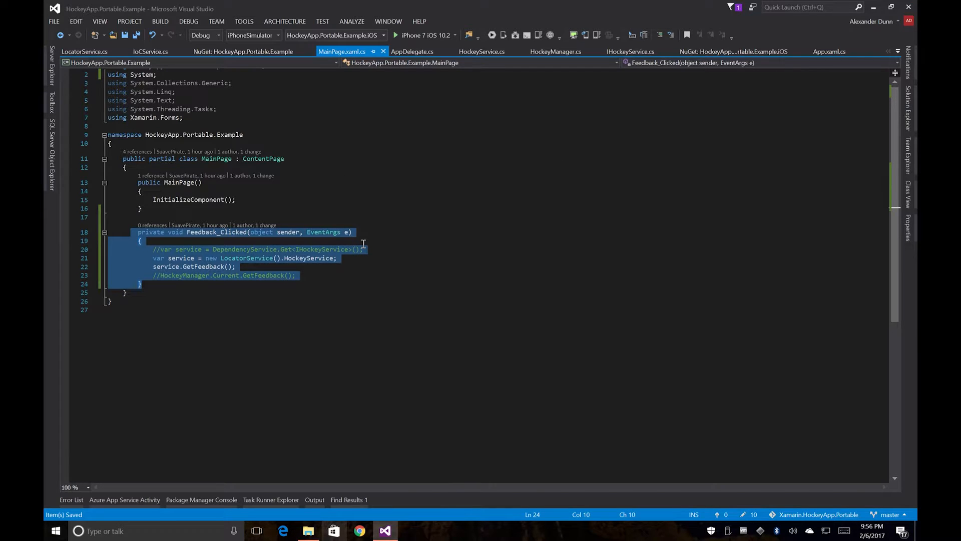
{"action": "mouse_move", "coordinate": [250, 266]}
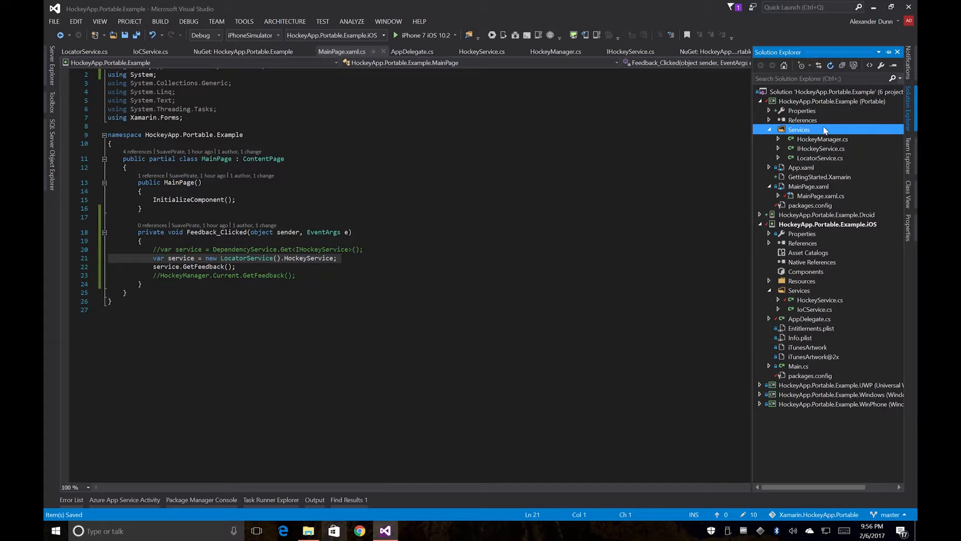
Step: Add a new class file named MainPageViewModel to the HockeyApp.Portable.Example project
{"action": "left_click", "coordinate": [832, 101]}
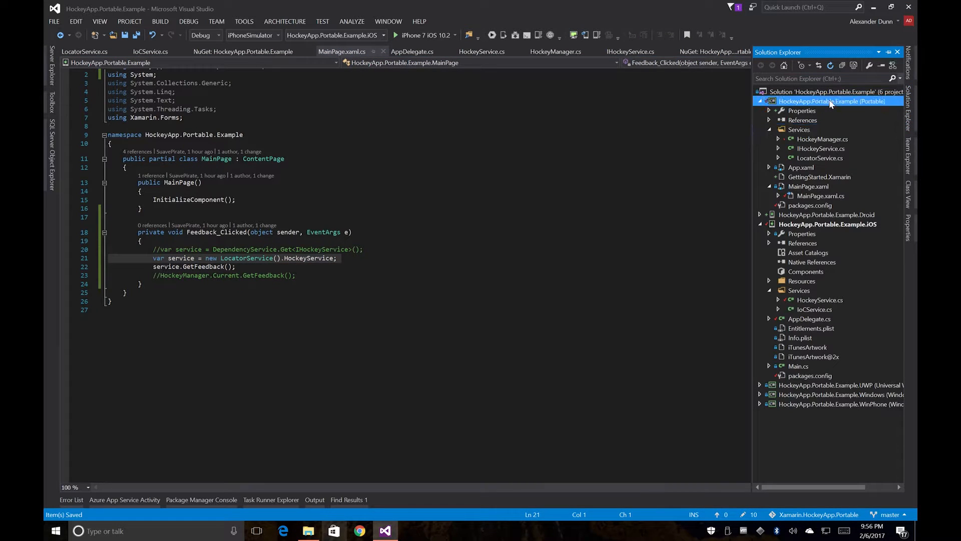
{"action": "right_click", "coordinate": [831, 102]}
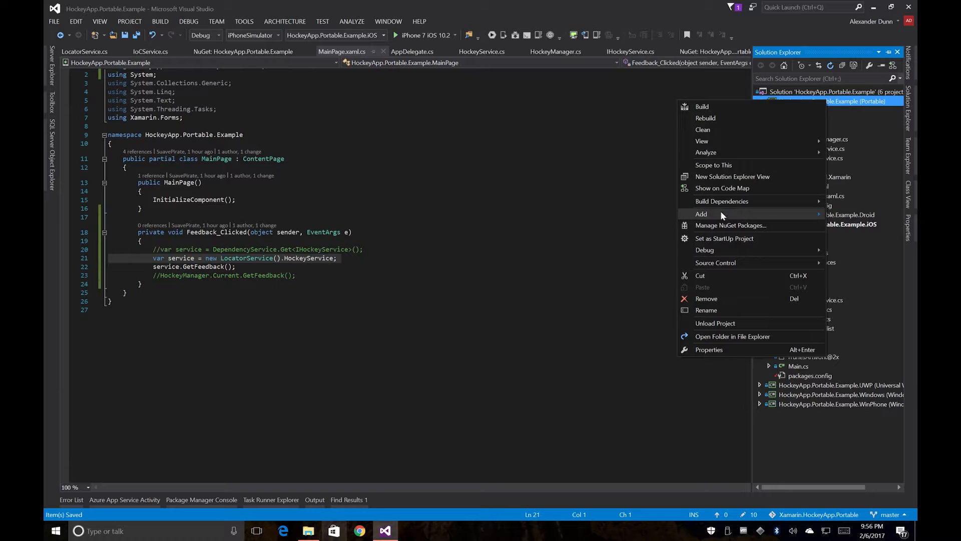
{"action": "left_click", "coordinate": [559, 303]}
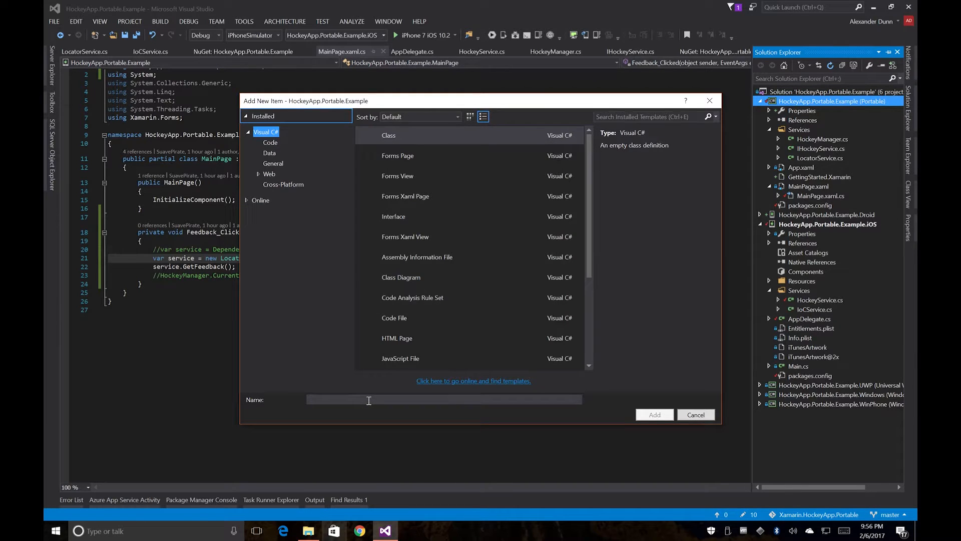
{"action": "left_click", "coordinate": [388, 135]}
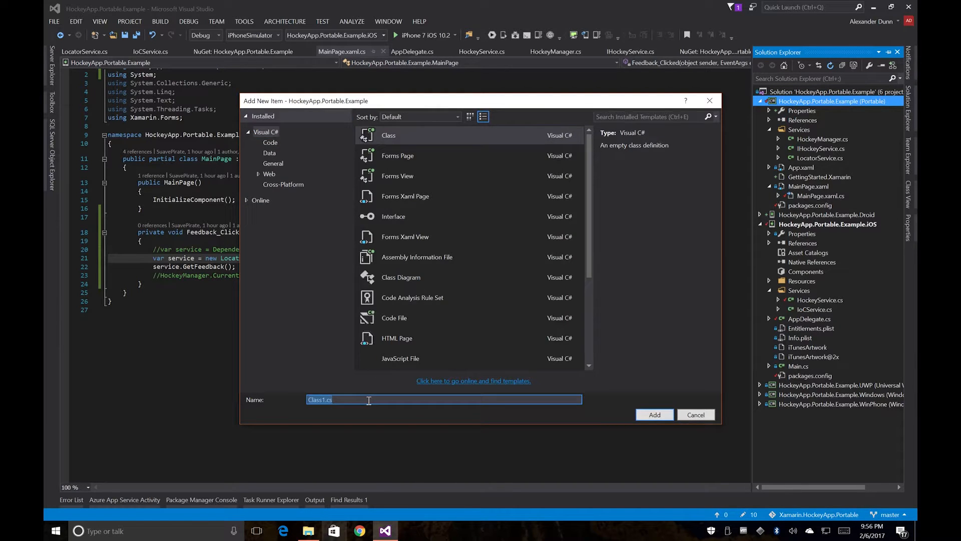
{"action": "type", "text": "MainPageViewM"}
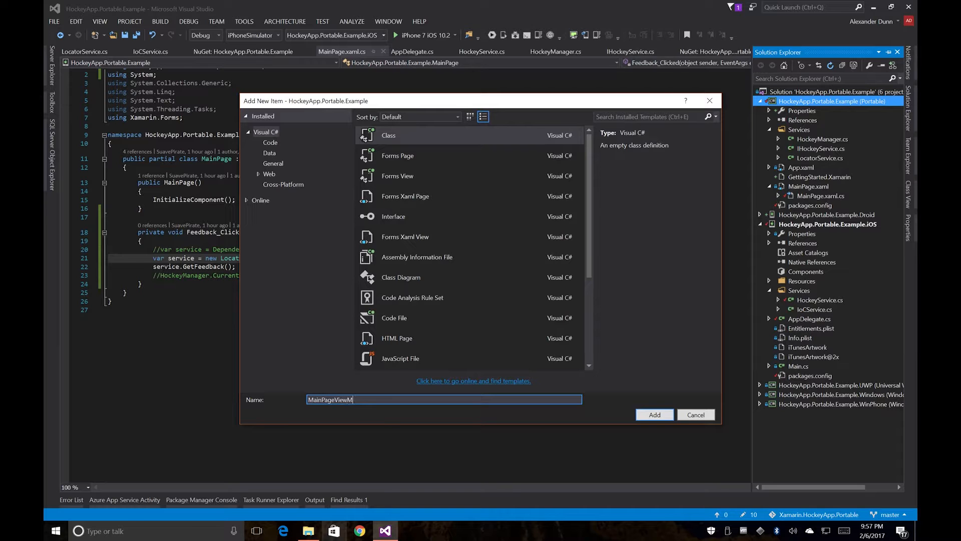
{"action": "left_click", "coordinate": [696, 414]}
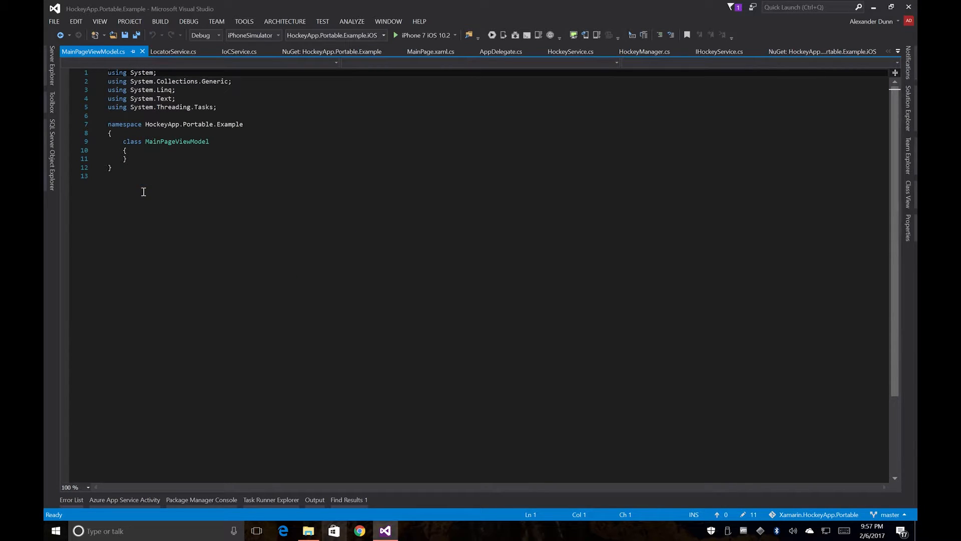
Step: Derive MainPageViewModel from ViewModelBase and save
{"action": "left_click", "coordinate": [124, 148]}
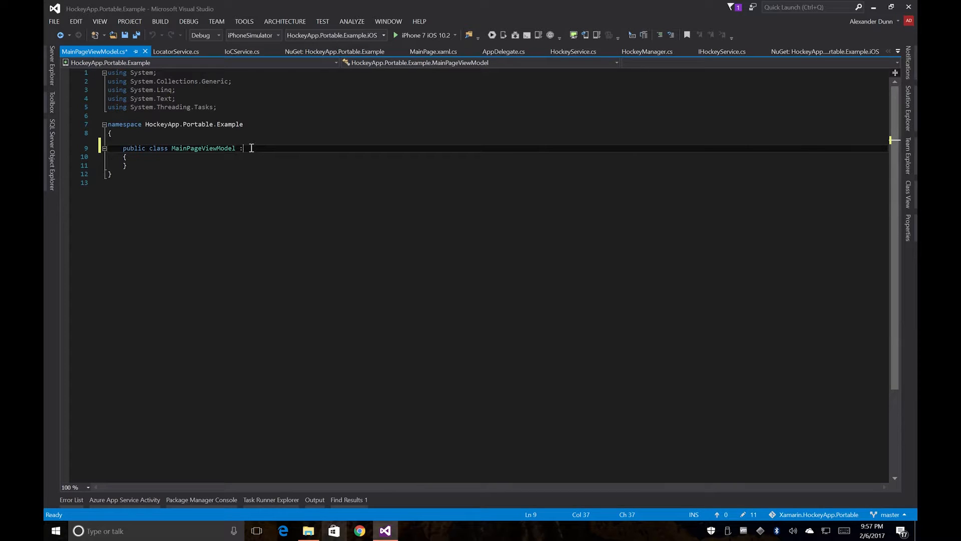
{"action": "type", "text": "ViewModel"}
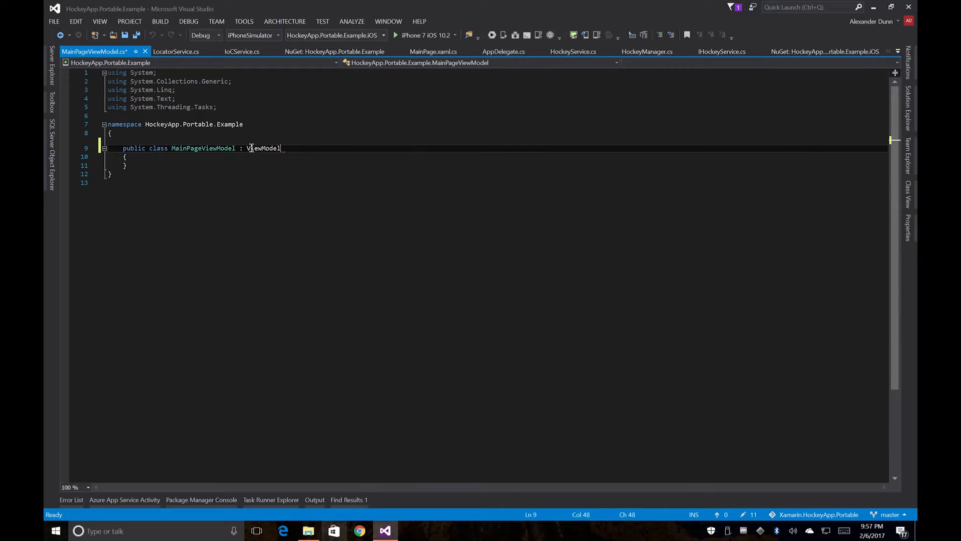
{"action": "type", "text": "Base"}
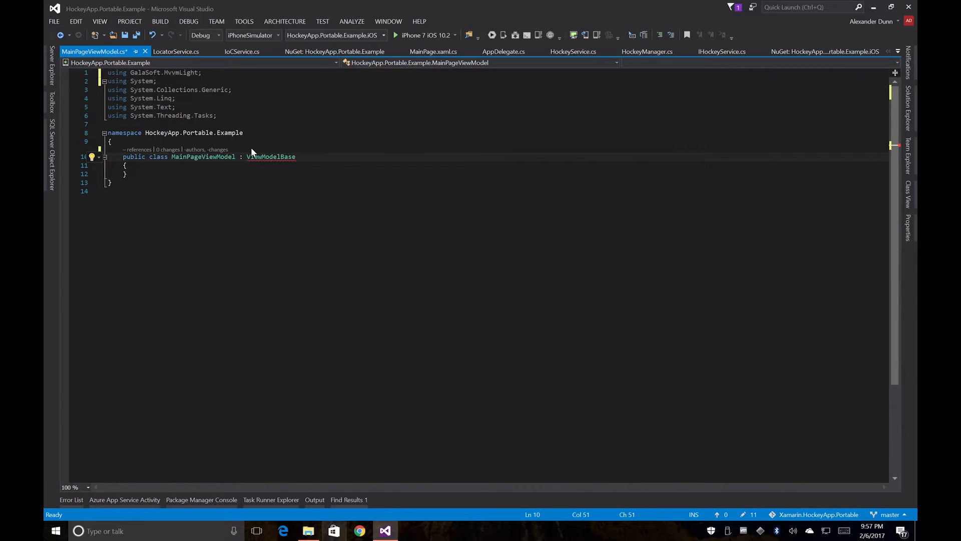
{"action": "key", "text": "ctrl+s"}
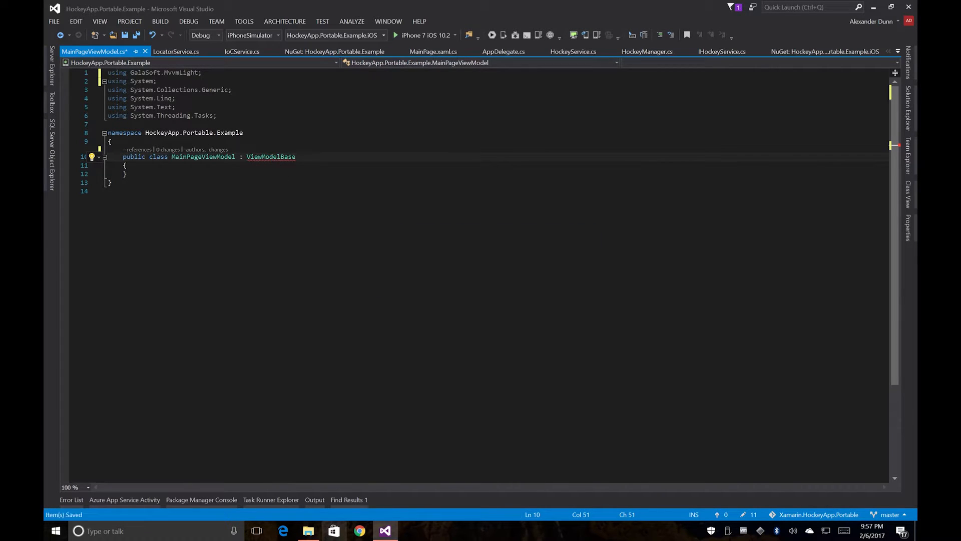
Step: Declare a private readonly IHockeyService _hockeyService field with the Services namespace imported
{"action": "type", "text": "private readonly"}
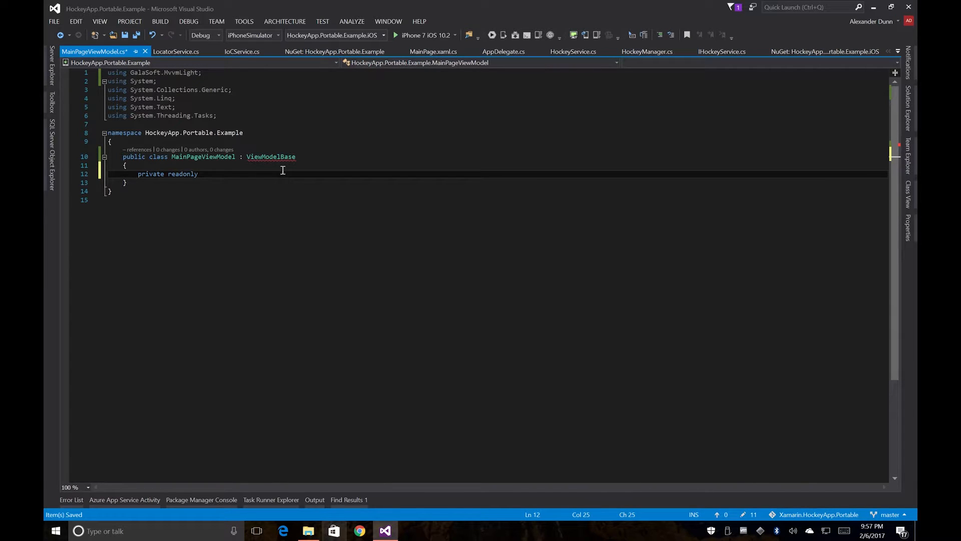
{"action": "type", "text": "IHockeyS"}
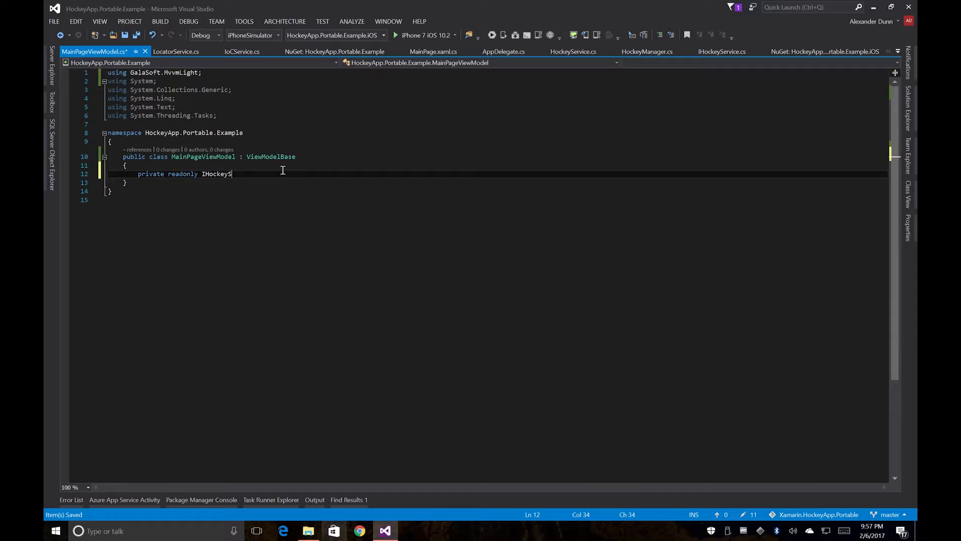
{"action": "type", "text": "ervice"}
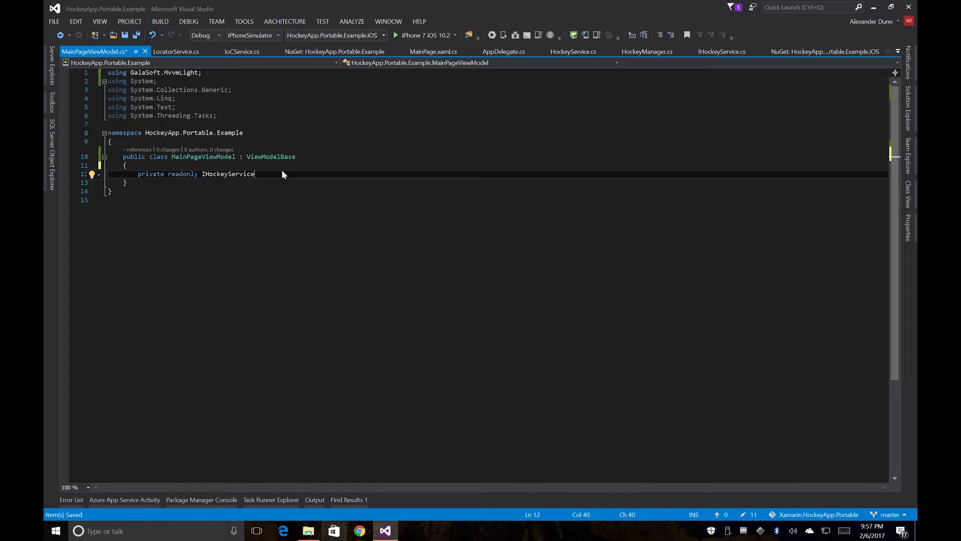
{"action": "mouse_move", "coordinate": [282, 170]}
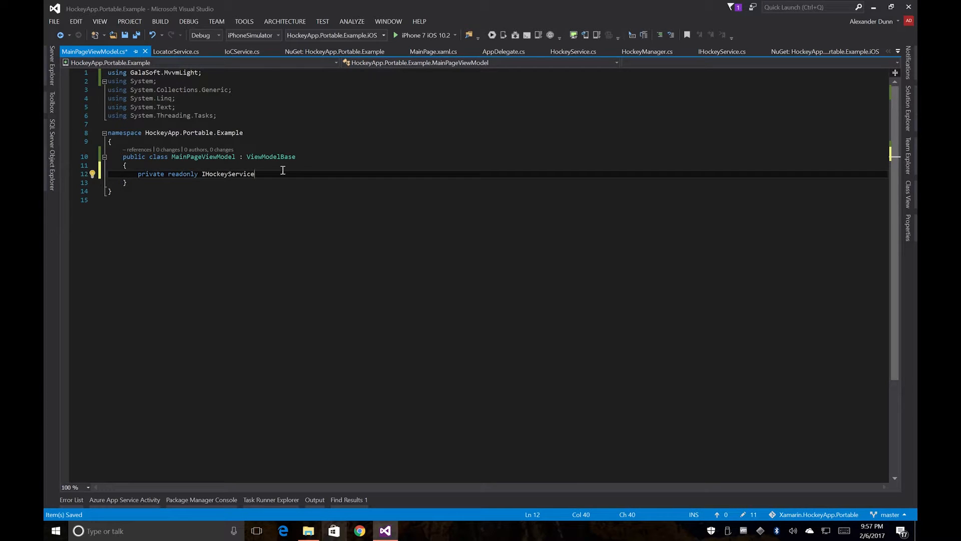
{"action": "type", "text": "using HockeyApp.Portable.Example.Services;"}
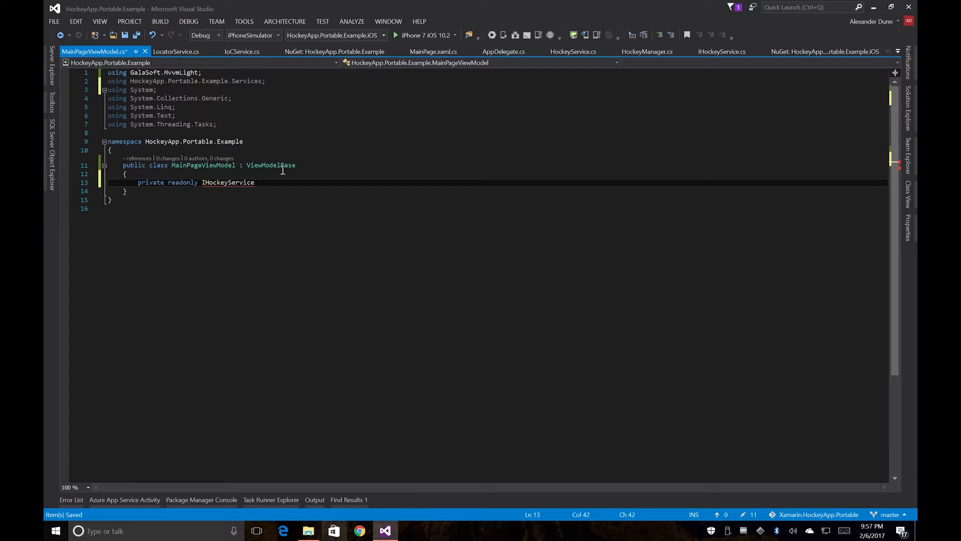
{"action": "type", "text": "_hock"}
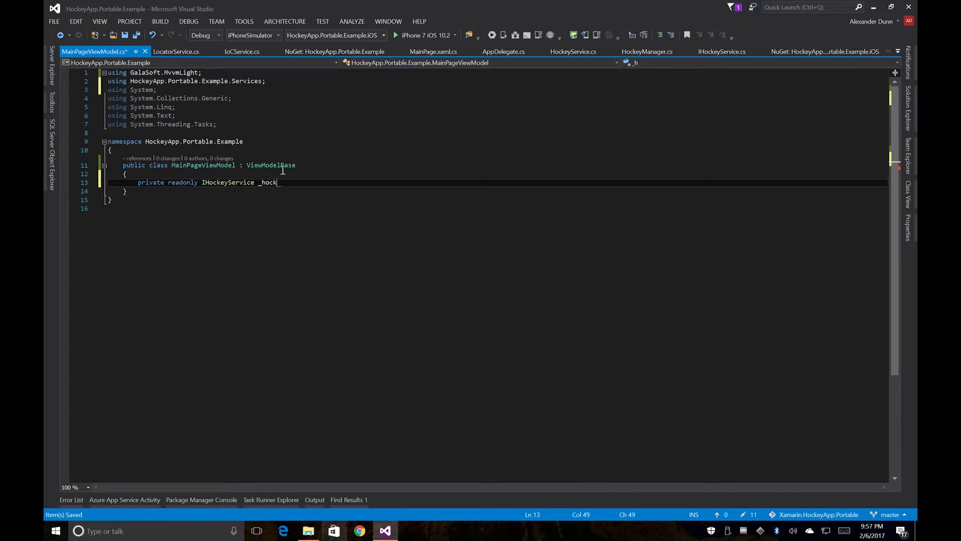
{"action": "type", "text": "eyService;"}
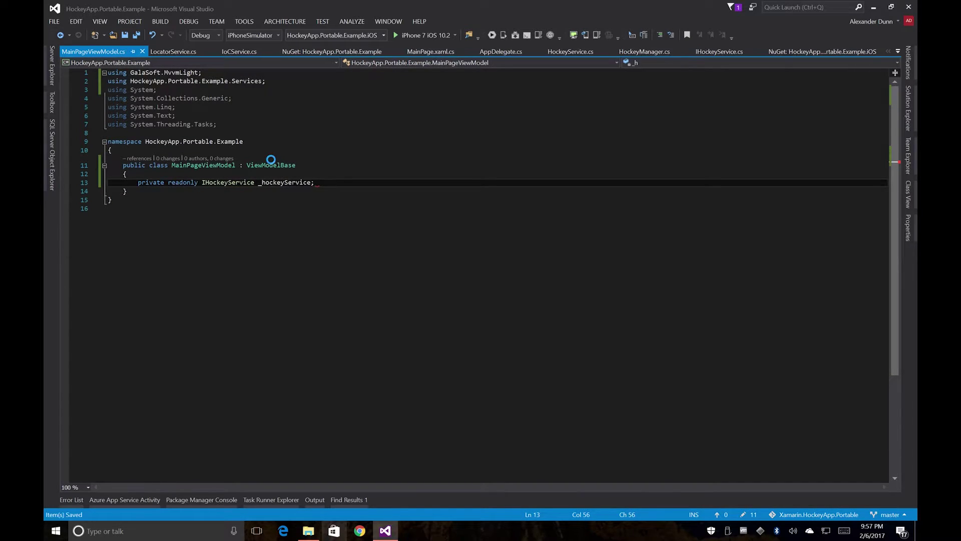
Step: Add a constructor taking an IHockeyService parameter and assigning it to _hockeyService, then save
{"action": "type", "text": "cotr"}
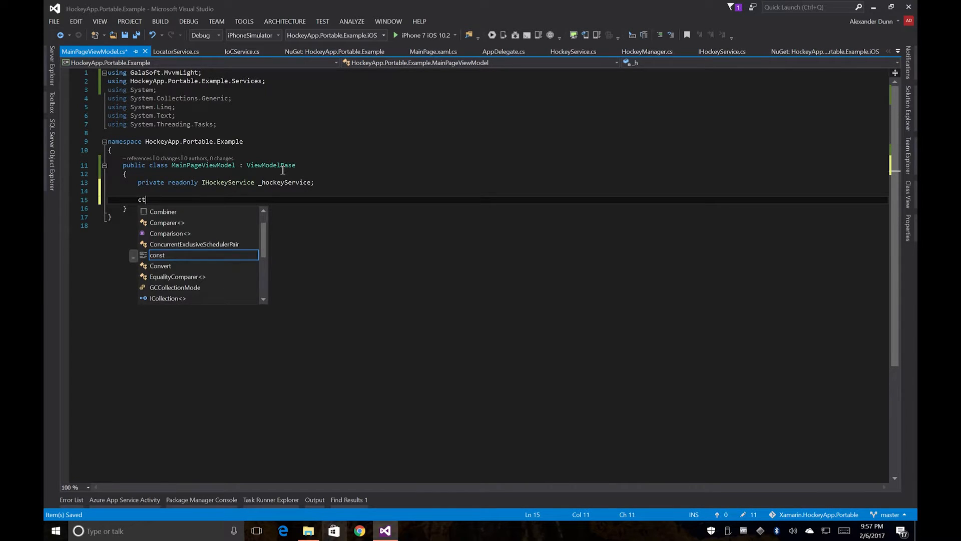
{"action": "key", "text": "Tab"}
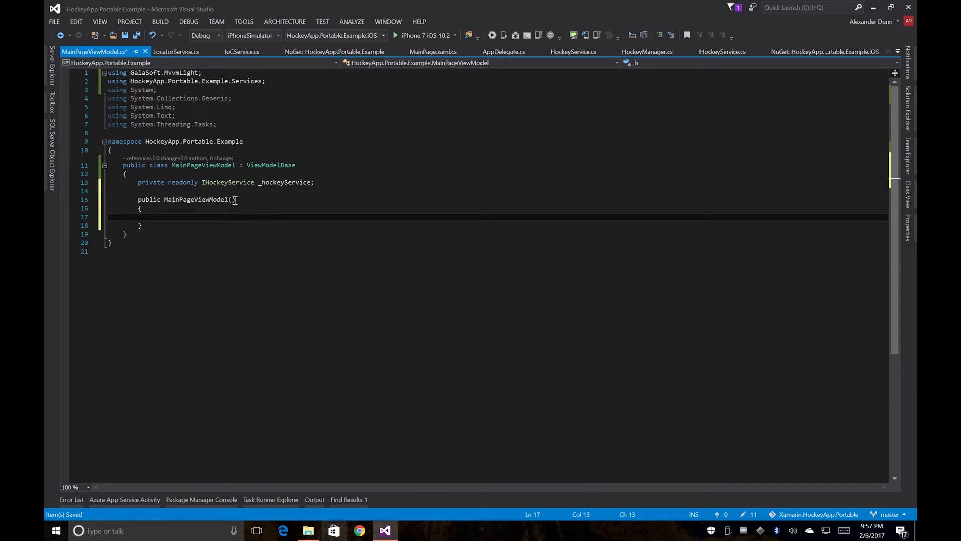
{"action": "type", "text": "IHockeyService"}
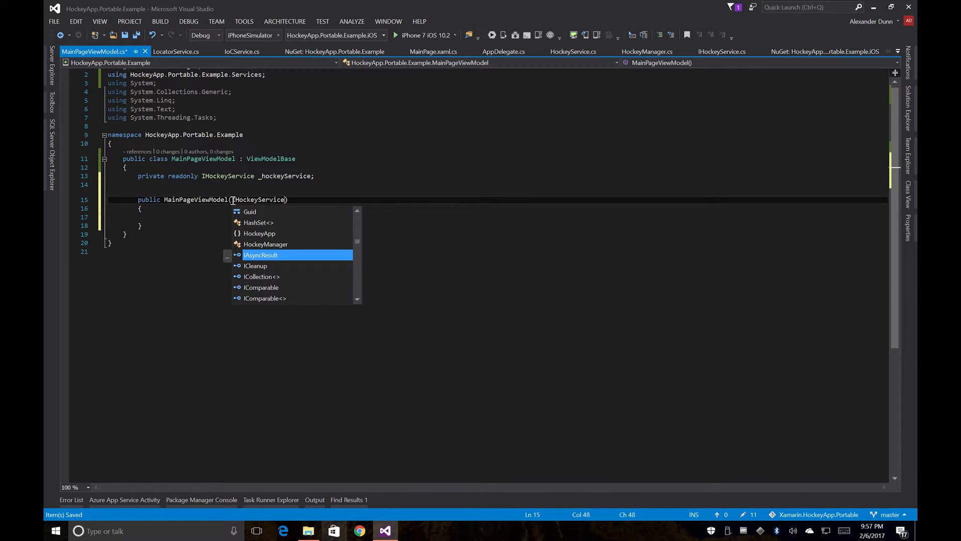
{"action": "type", "text": "hockeyService"}
{"action": "left_click", "coordinate": [496, 216]}
{"action": "type", "text": "_hoc"}
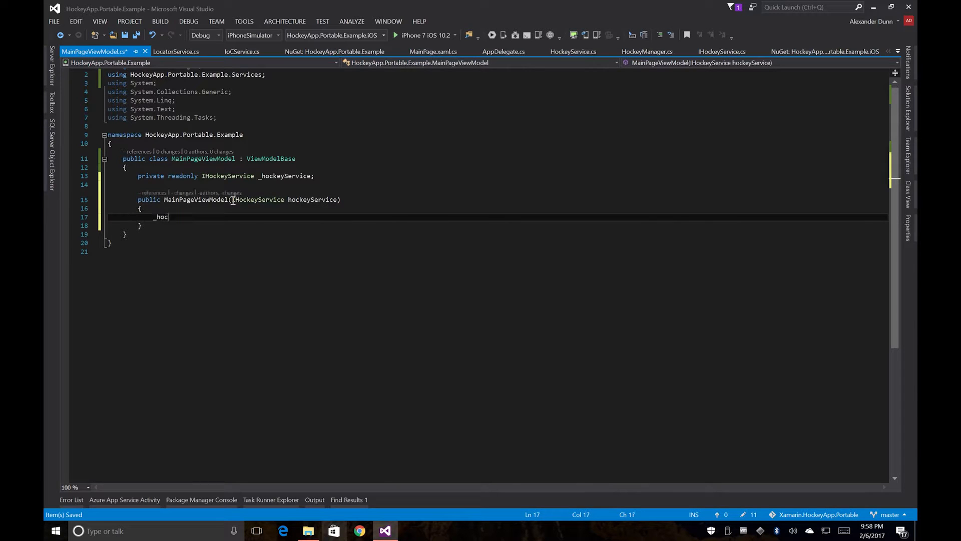
{"action": "type", "text": "keyService = h"}
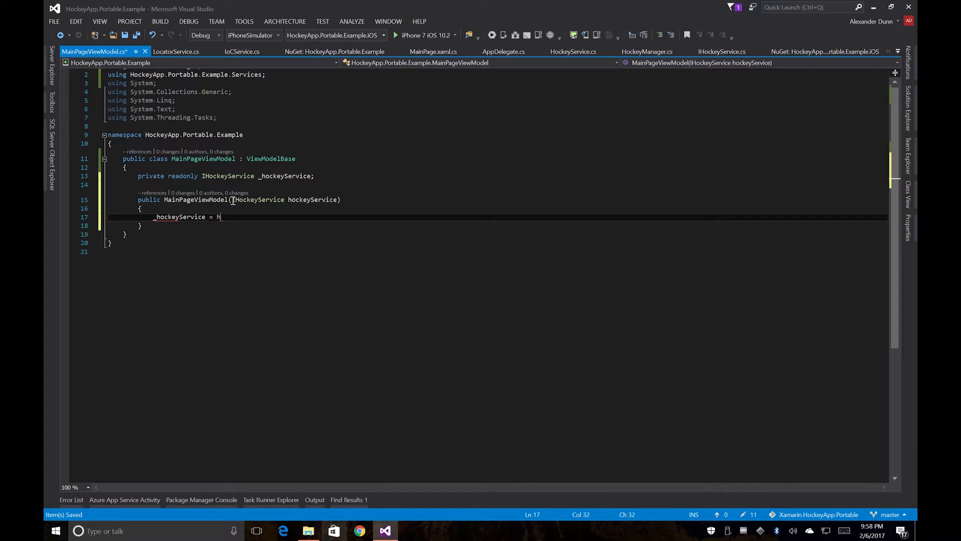
{"action": "type", "text": "ockeyServi"}
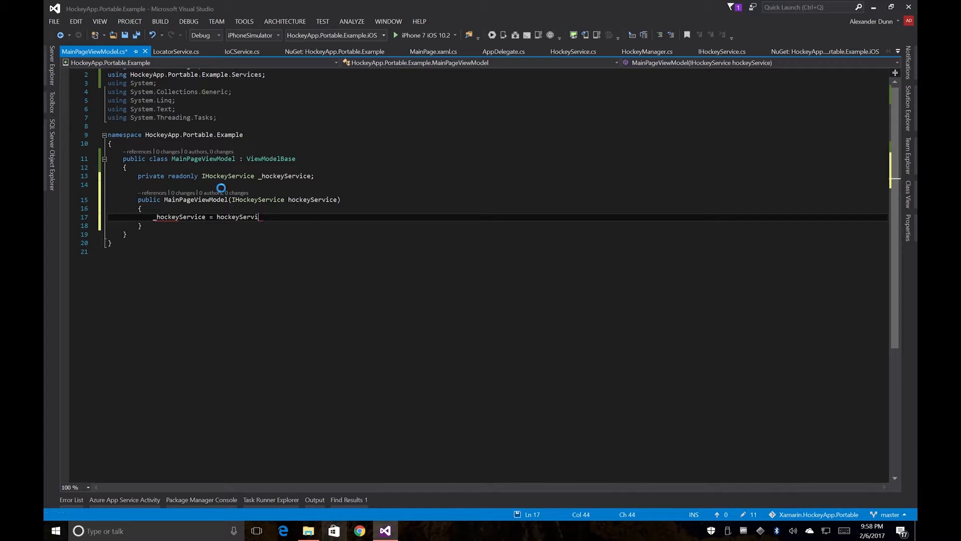
{"action": "mouse_move", "coordinate": [246, 175]}
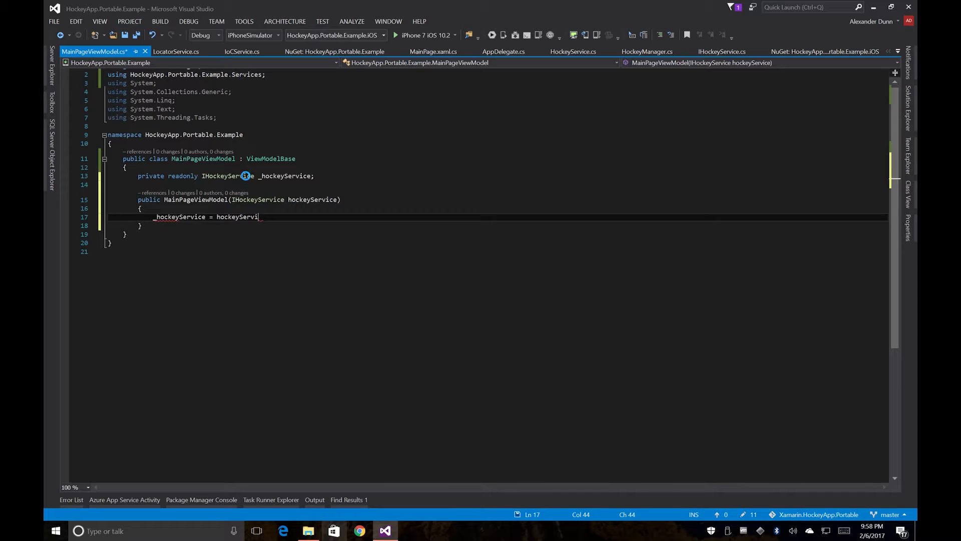
{"action": "key", "text": "Ctrl+S"}
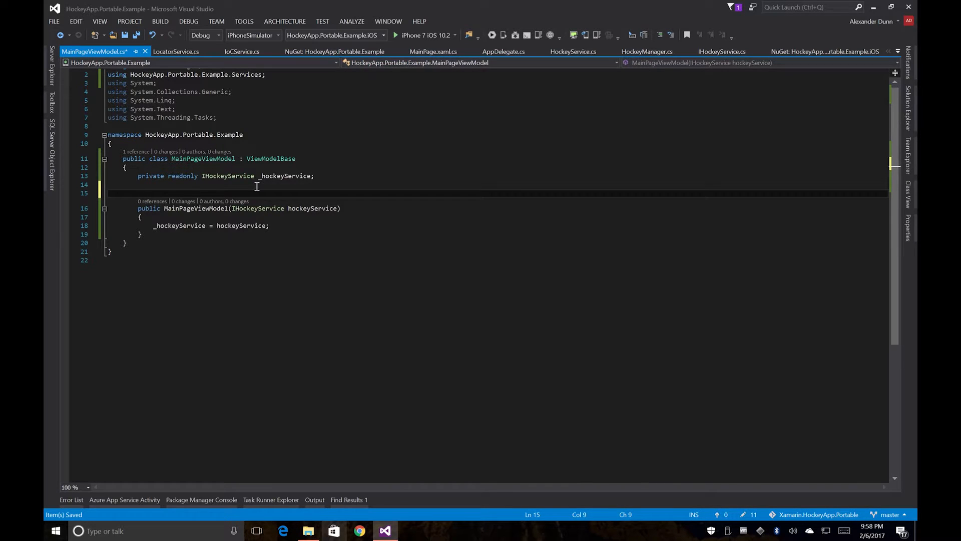
Step: Declare a private ICommand _feedbackCommand field
{"action": "type", "text": "private IComma"}
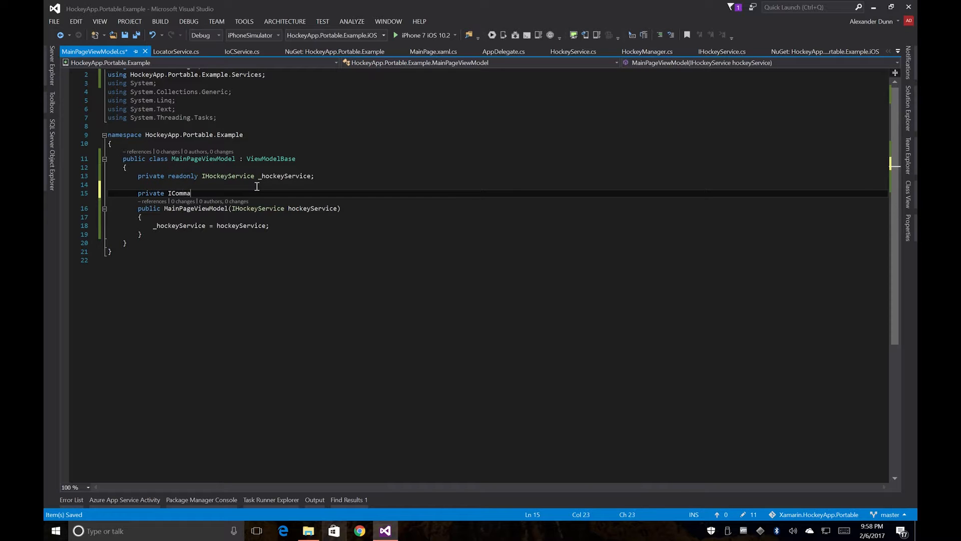
{"action": "type", "text": "nd"}
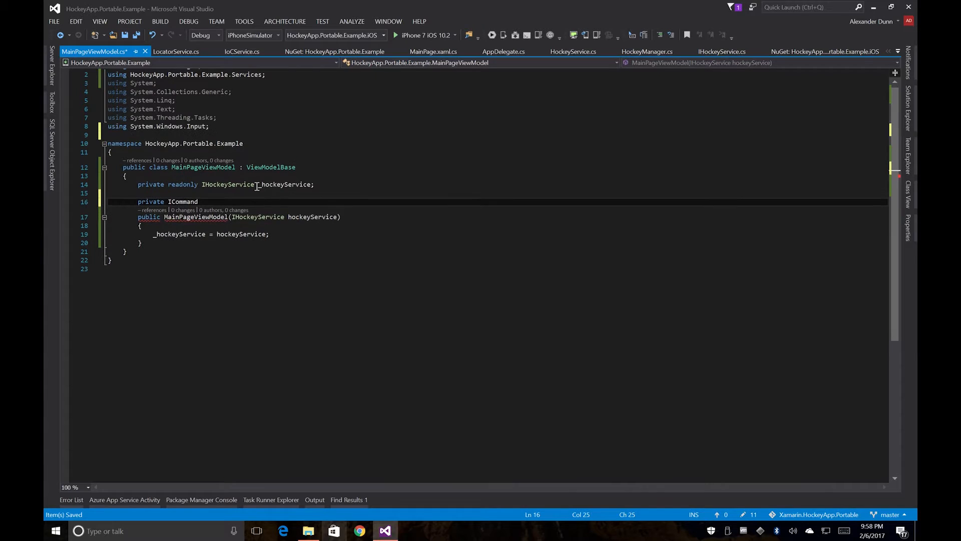
{"action": "type", "text": "_fee"}
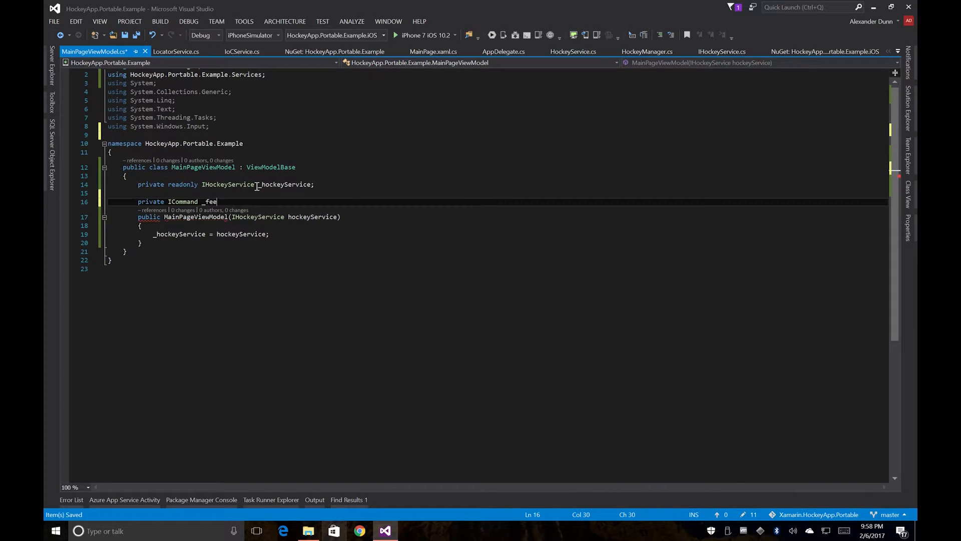
{"action": "type", "text": "dbackCommand"}
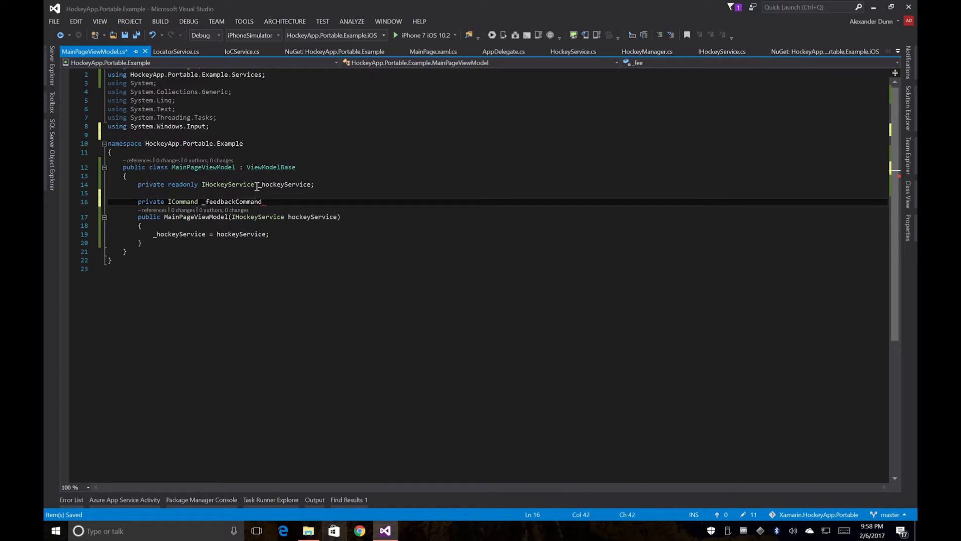
{"action": "key", "text": "Enter"}
{"action": "type", "text": "public I"}
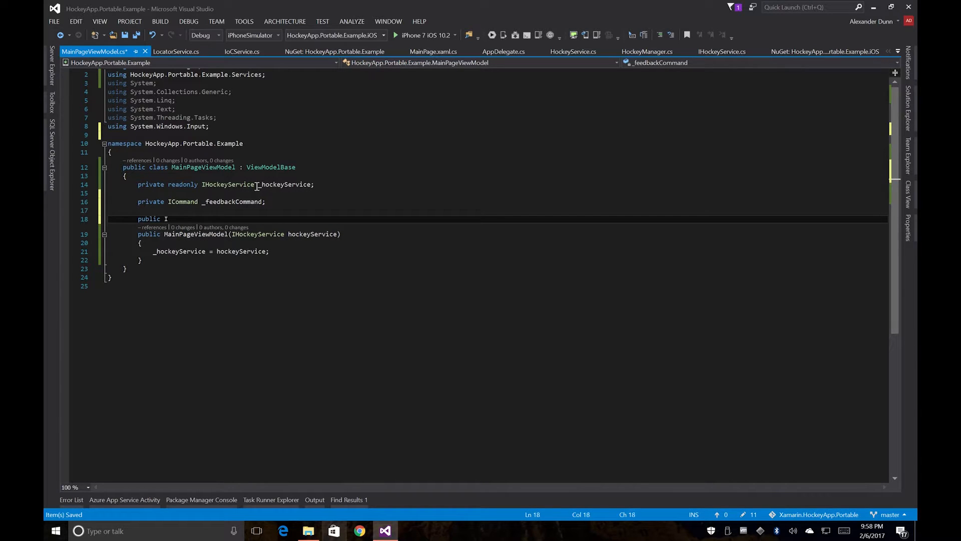
Step: Add a FeedbackCommand getter lazily creating a RelayCommand that calls _hockeyService.GetFeedback()
{"action": "type", "text": "Command Feedba"}
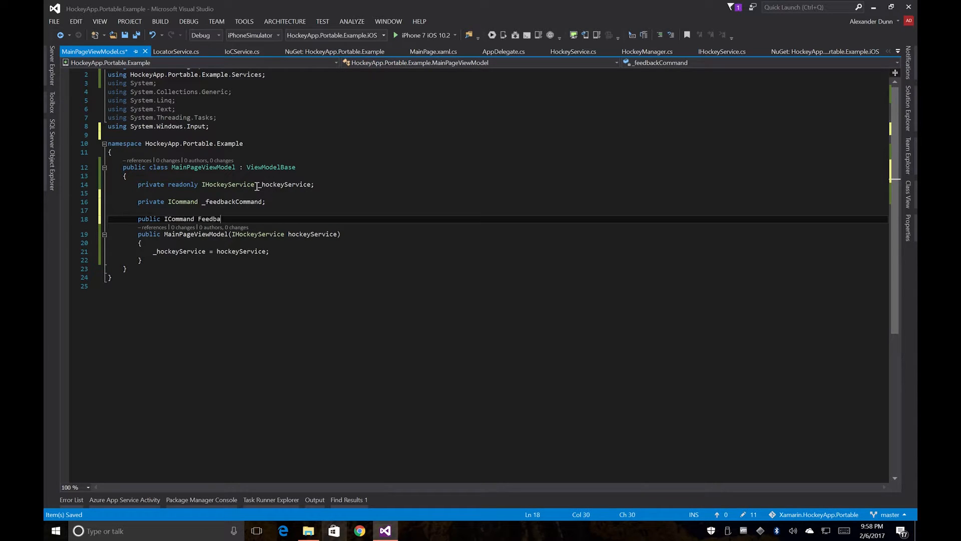
{"action": "type", "text": "ckCommand"}
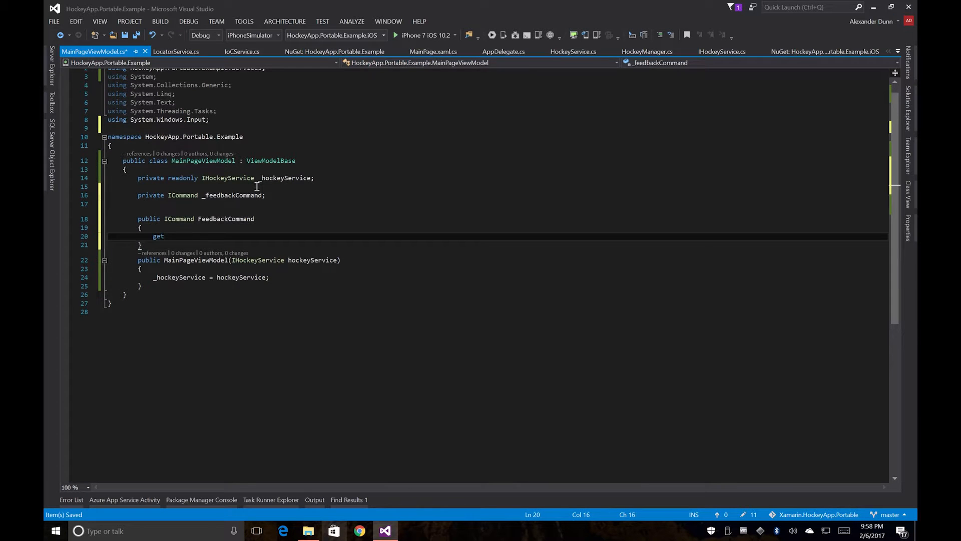
{"action": "type", "text": "{"}
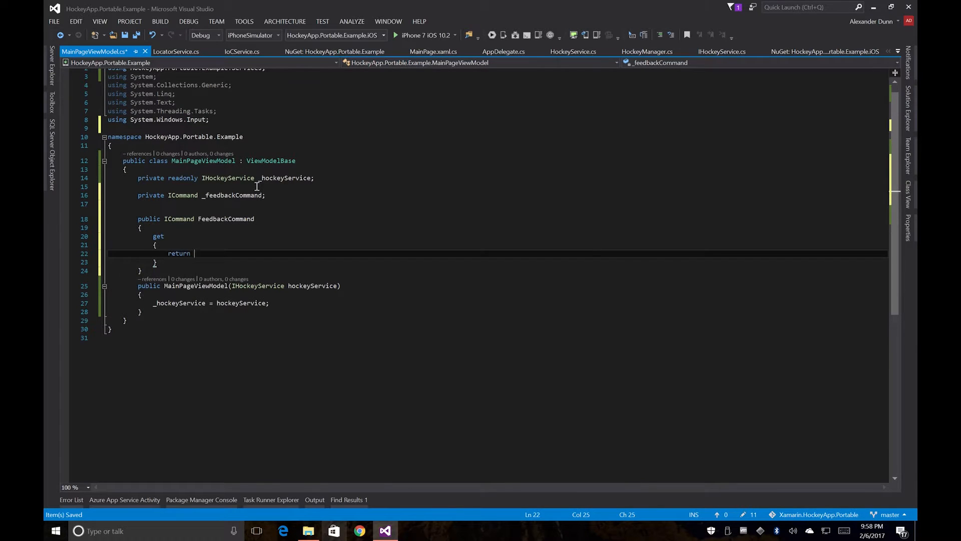
{"action": "type", "text": "_feedbCk"}
{"action": "type", "text": "("}
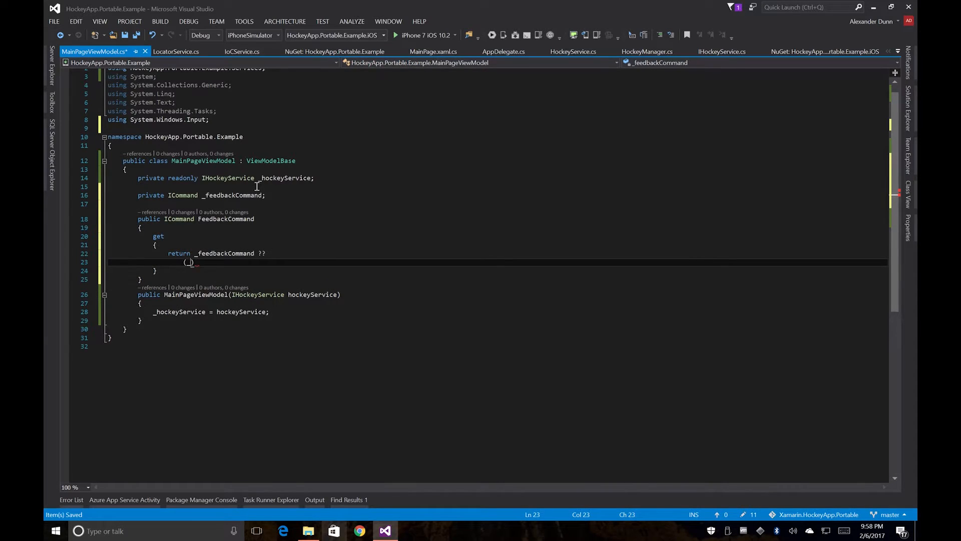
{"action": "type", "text": "_fee"}
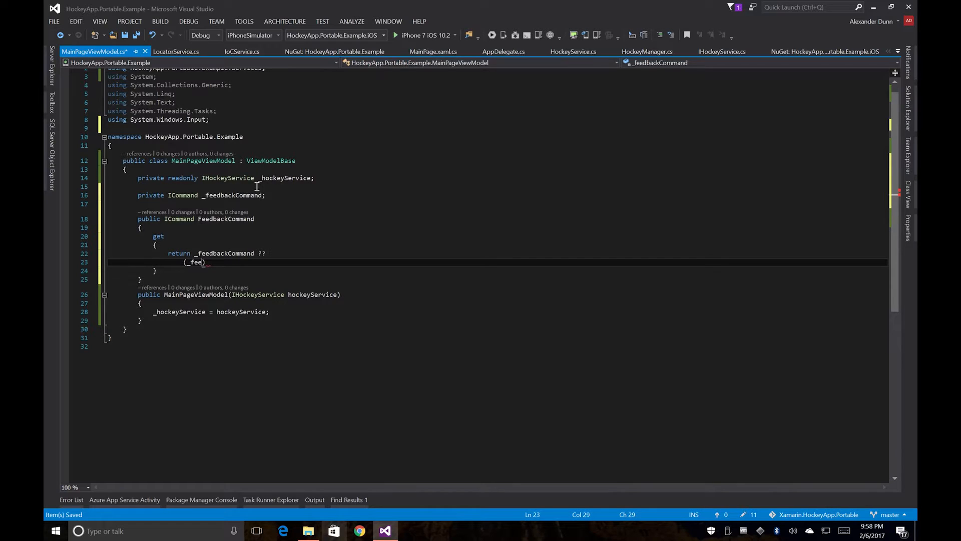
{"action": "type", "text": "backCommand = new RElayCommand"}
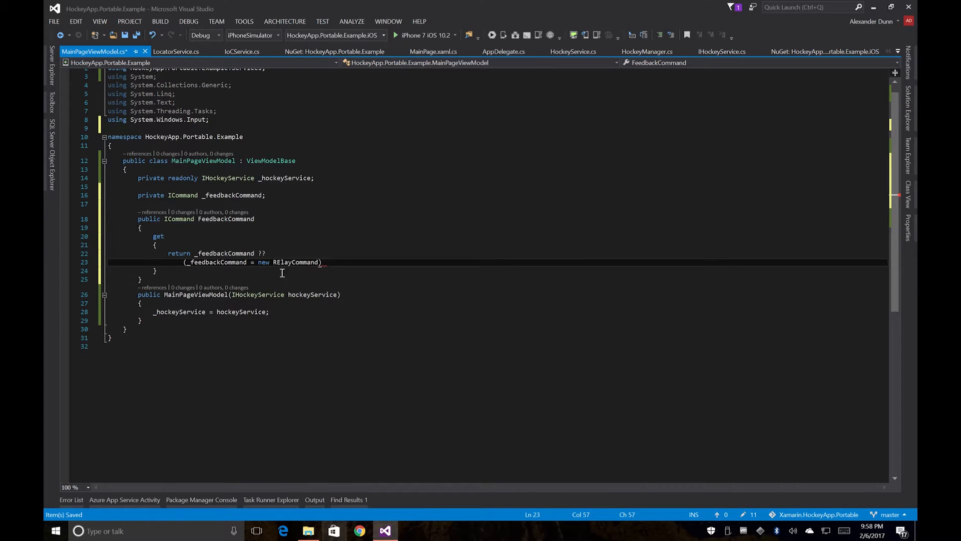
{"action": "left_click", "coordinate": [280, 262]}
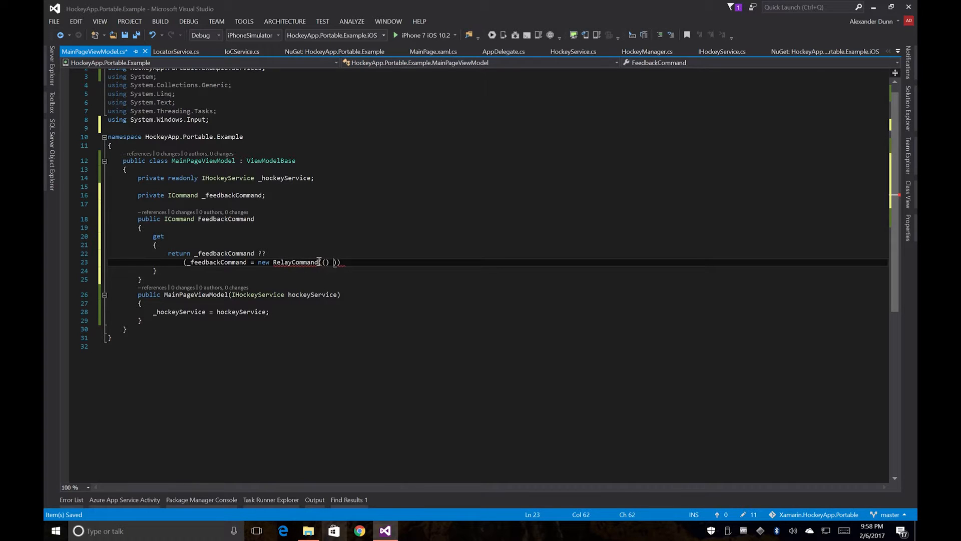
{"action": "type", "text": "=>"}
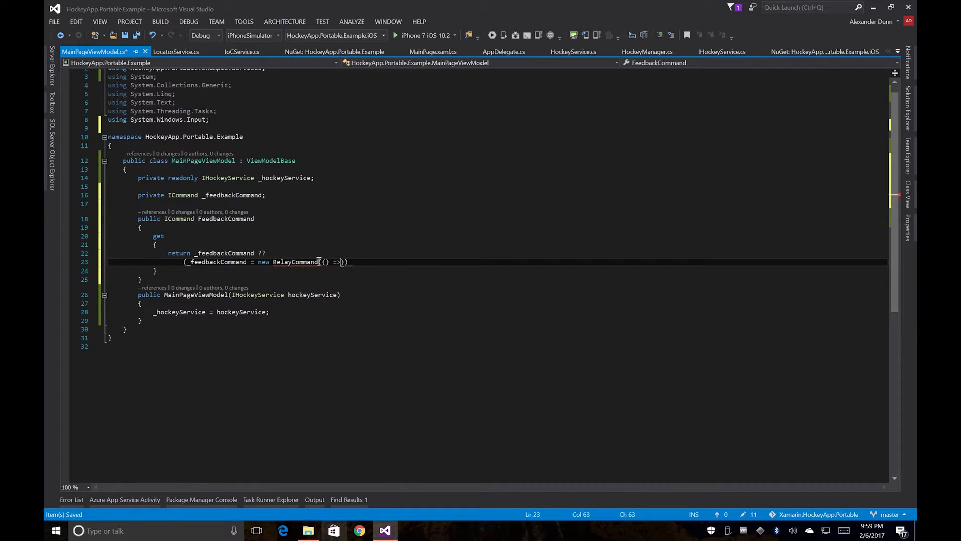
{"action": "type", "text": "_"}
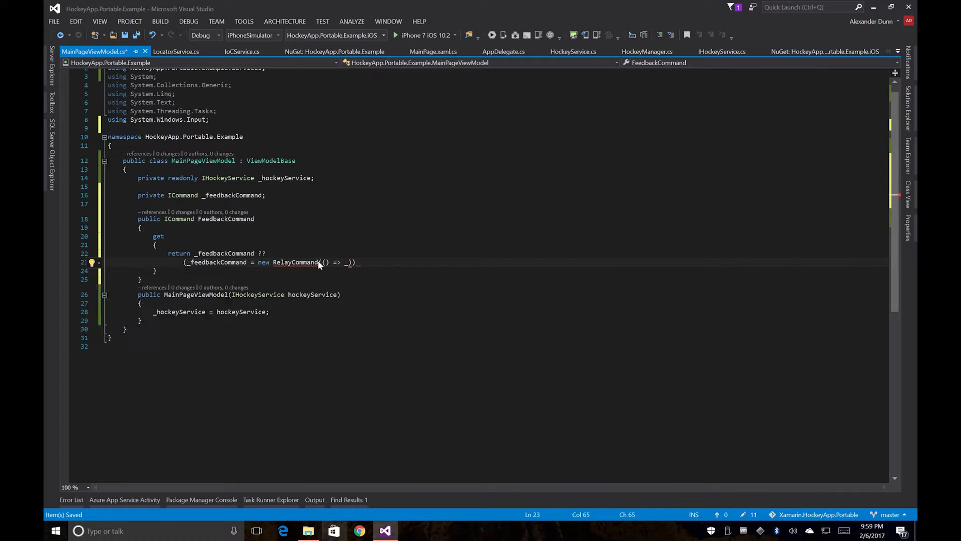
{"action": "type", "text": "hockeyService.GetFeedback("}
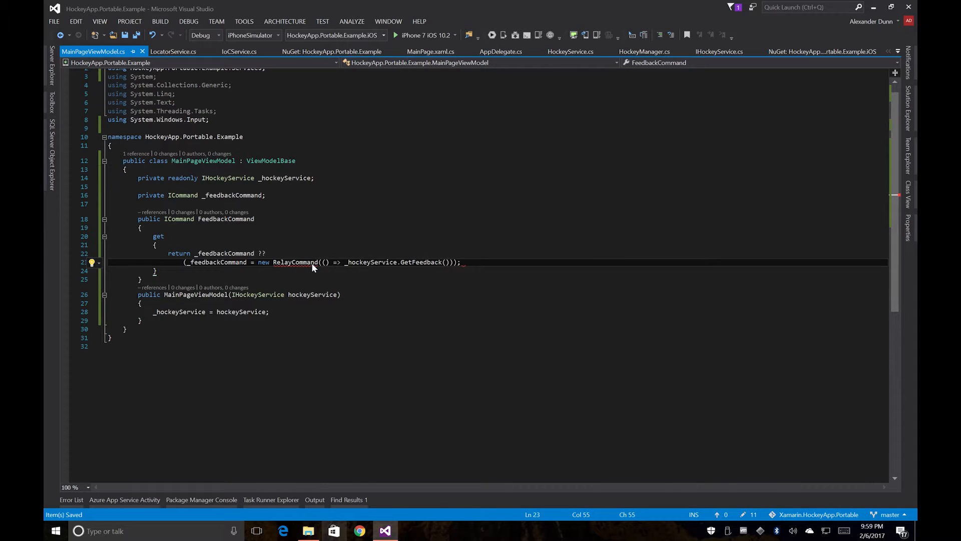
{"action": "mouse_move", "coordinate": [313, 263]}
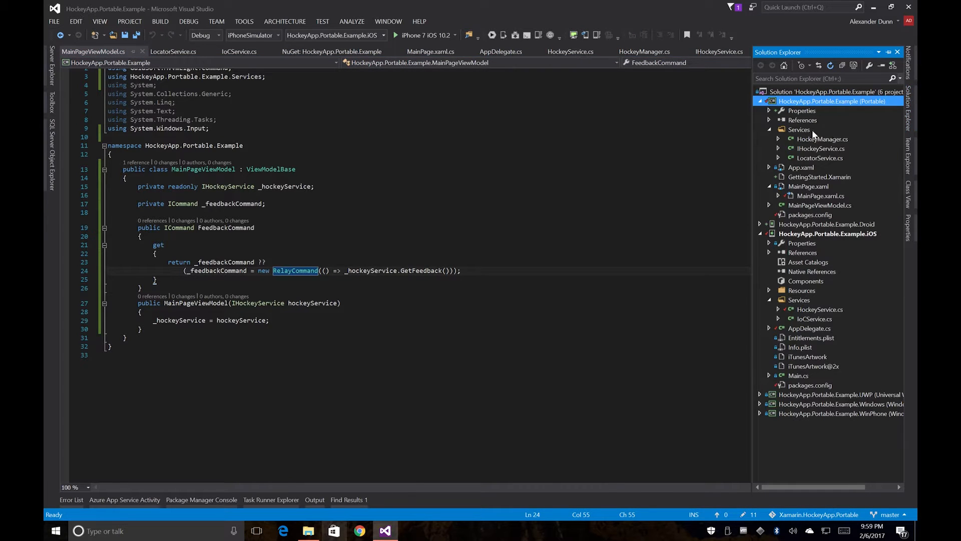
Step: Add a new IoC class file to the portable project's Services folder
{"action": "right_click", "coordinate": [799, 129]}
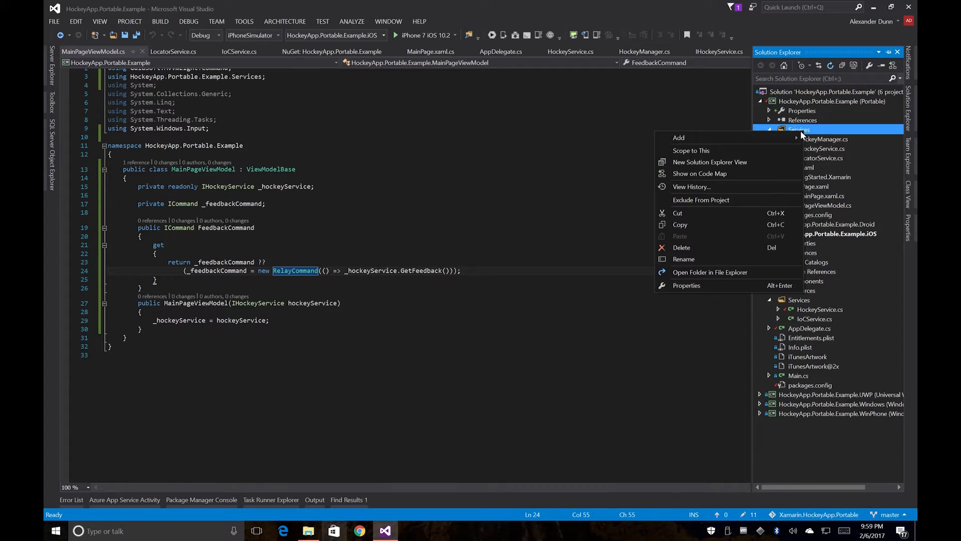
{"action": "mouse_move", "coordinate": [679, 137]}
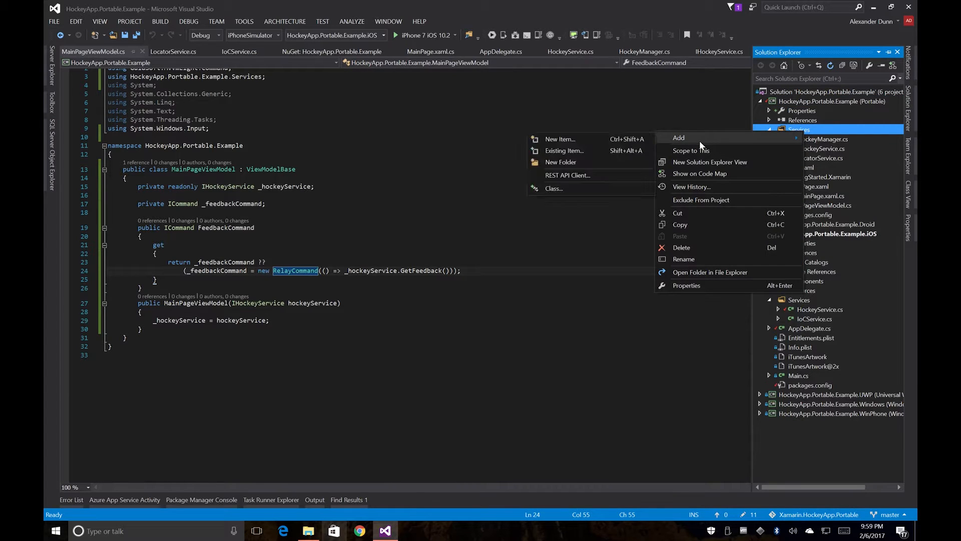
{"action": "left_click", "coordinate": [679, 137]}
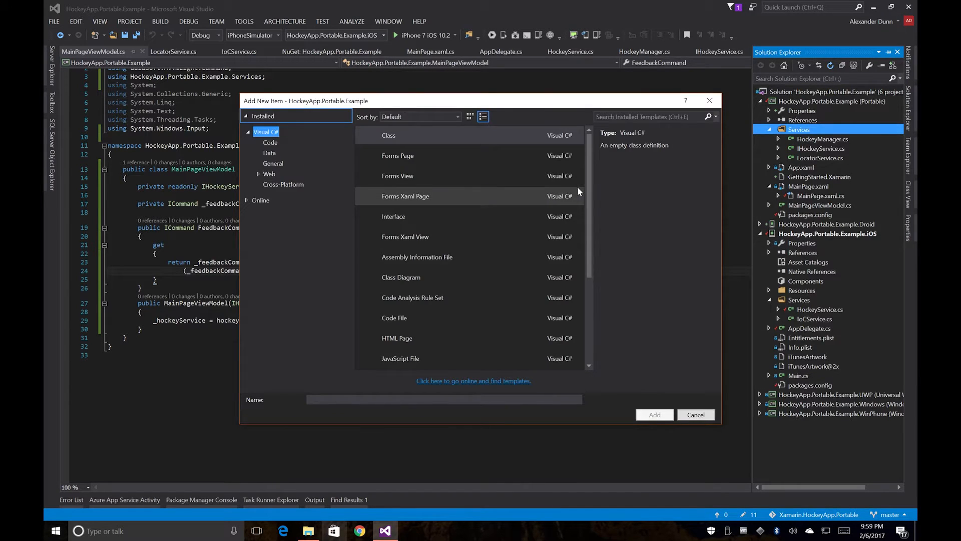
{"action": "type", "text": "IoC"}
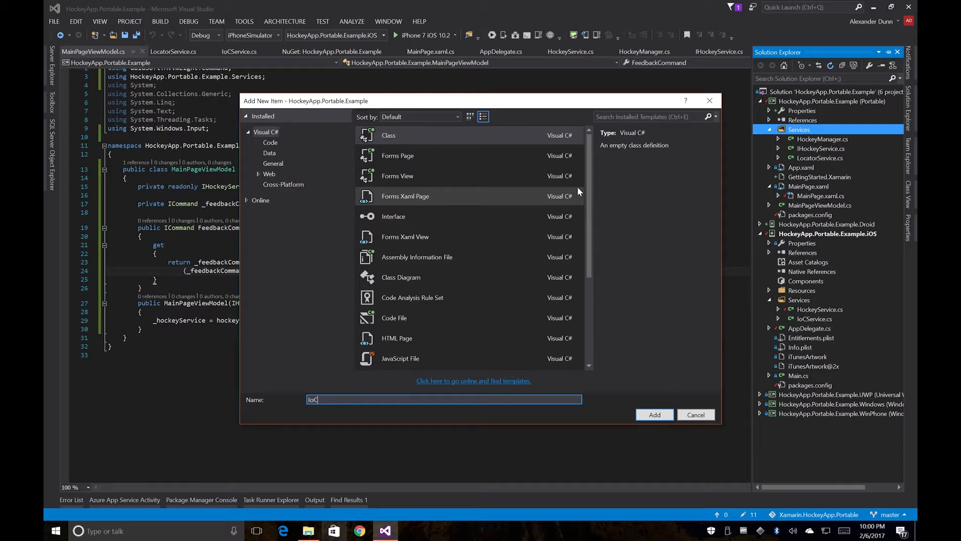
{"action": "left_click", "coordinate": [696, 415]}
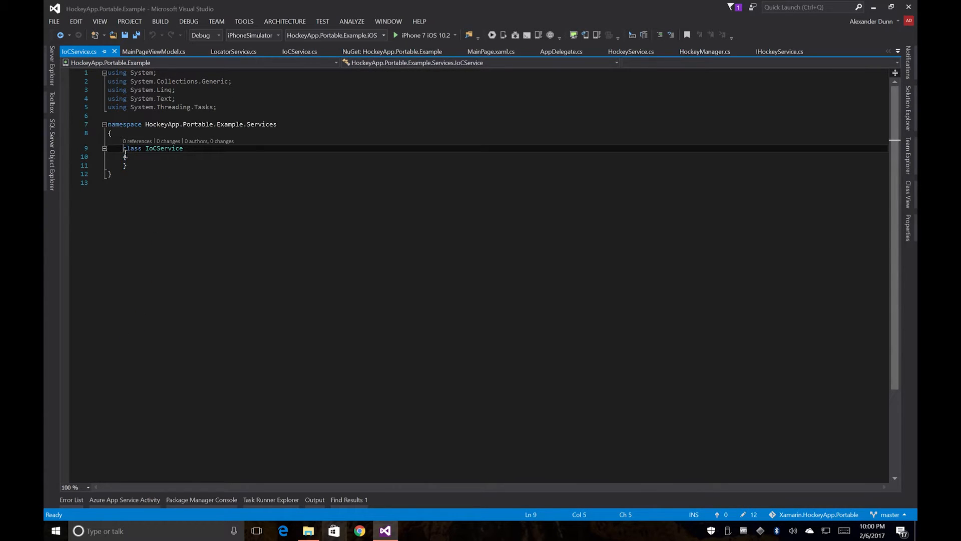
Step: Make IoCService public and add an empty RegisterViewModels method
{"action": "type", "text": "public"}
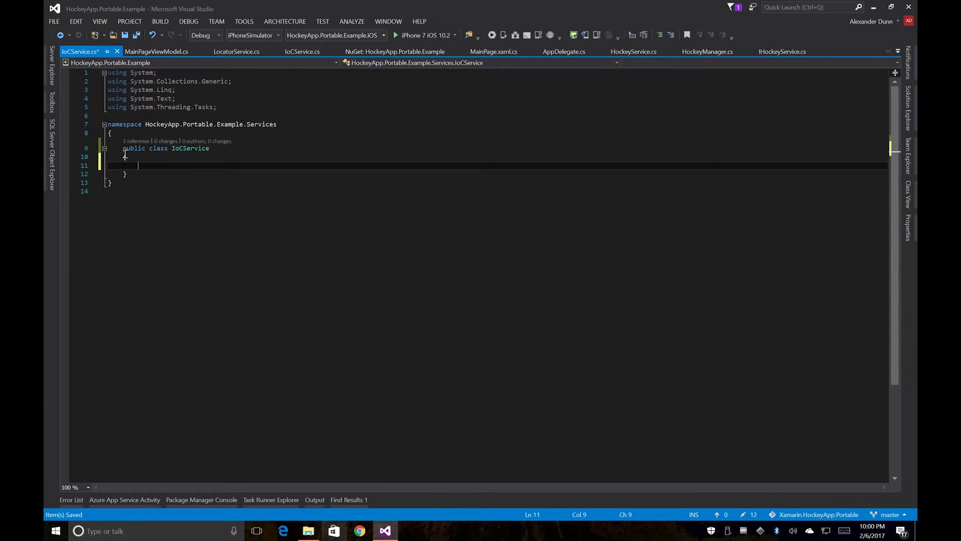
{"action": "type", "text": "public void Re"}
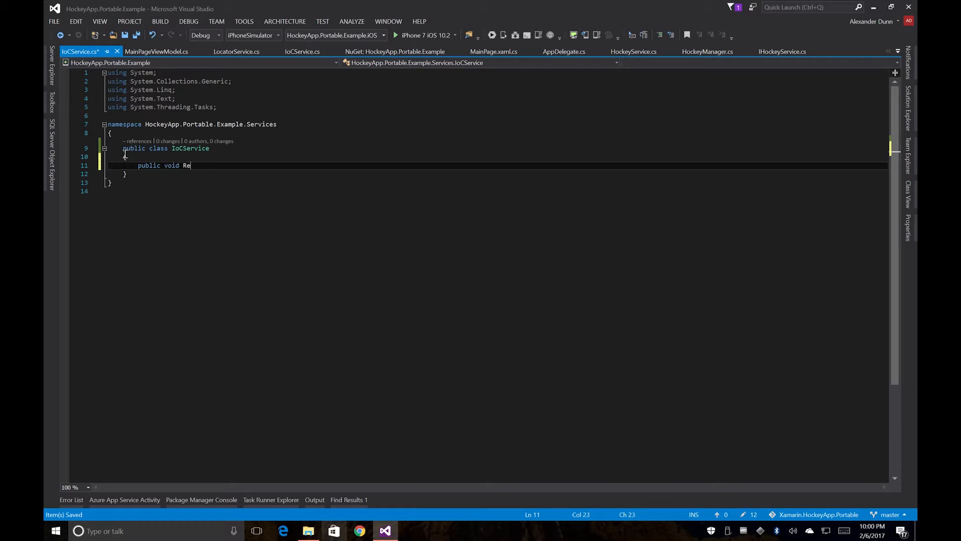
{"action": "type", "text": "gisterViewMod"}
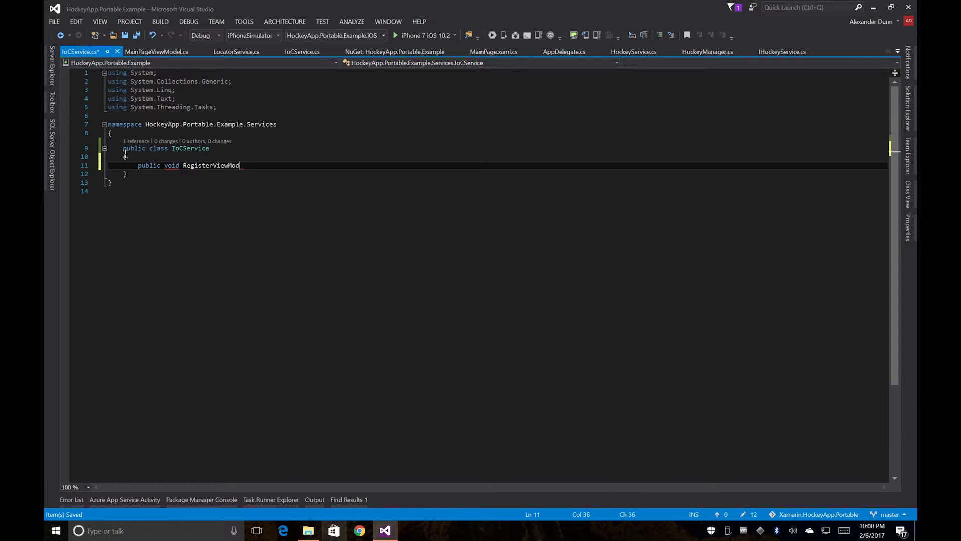
{"action": "type", "text": "els() { }"}
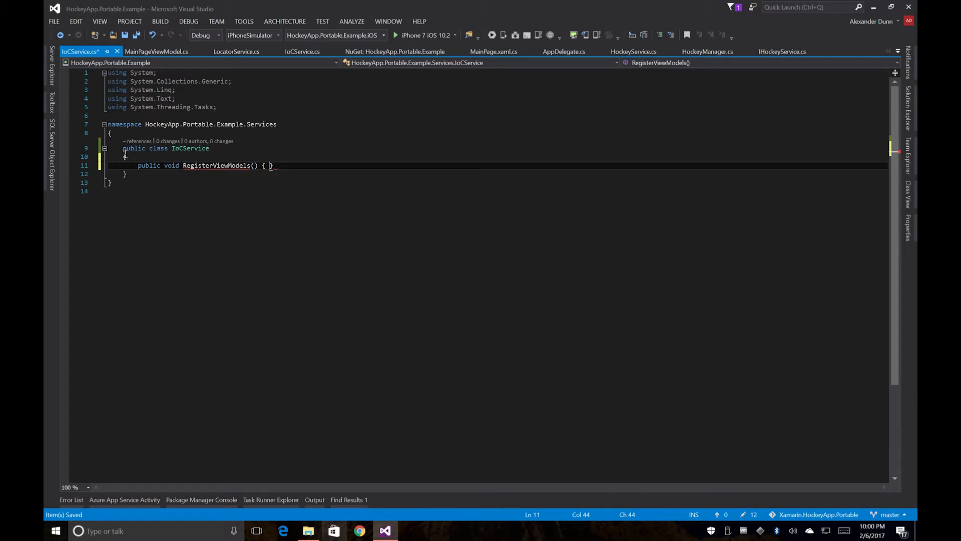
Step: Register MainPageViewModel with SimpleIoc.Default inside RegisterViewModels
{"action": "type", "text": "Simp"}
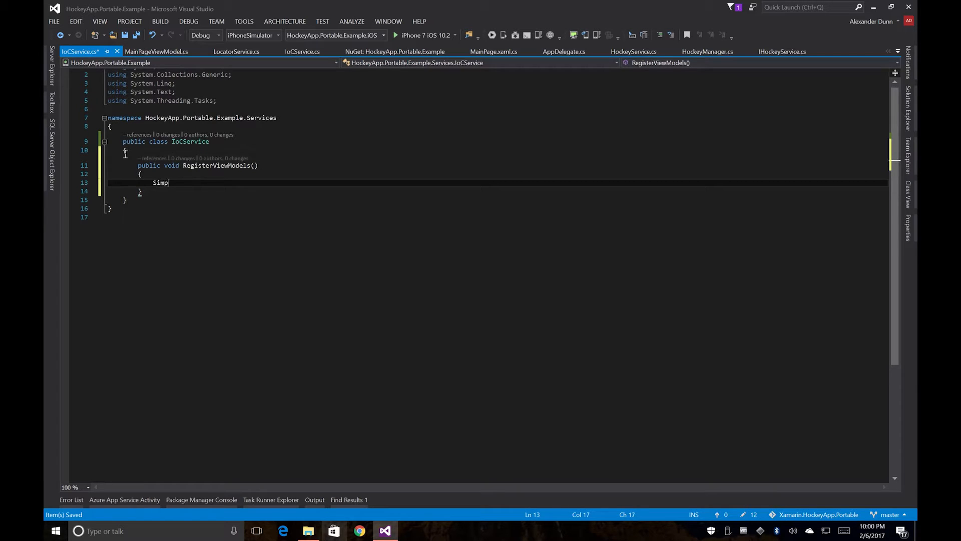
{"action": "type", "text": "leIoc.Default"}
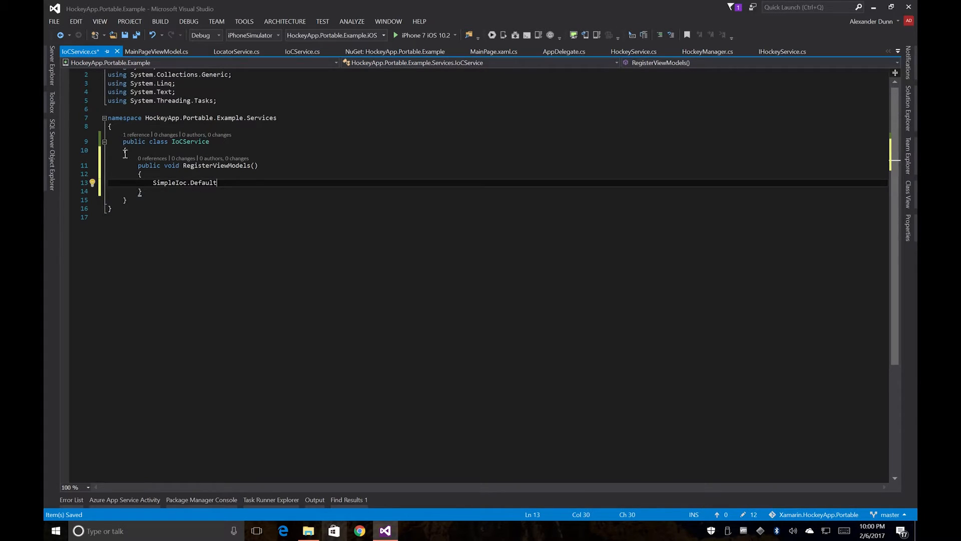
{"action": "type", "text": "."}
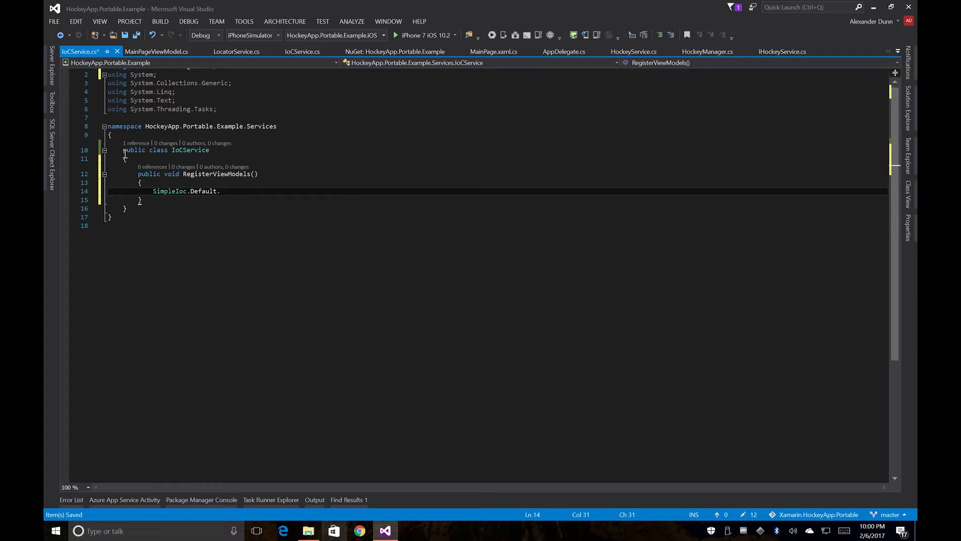
{"action": "type", "text": "Register<M>"}
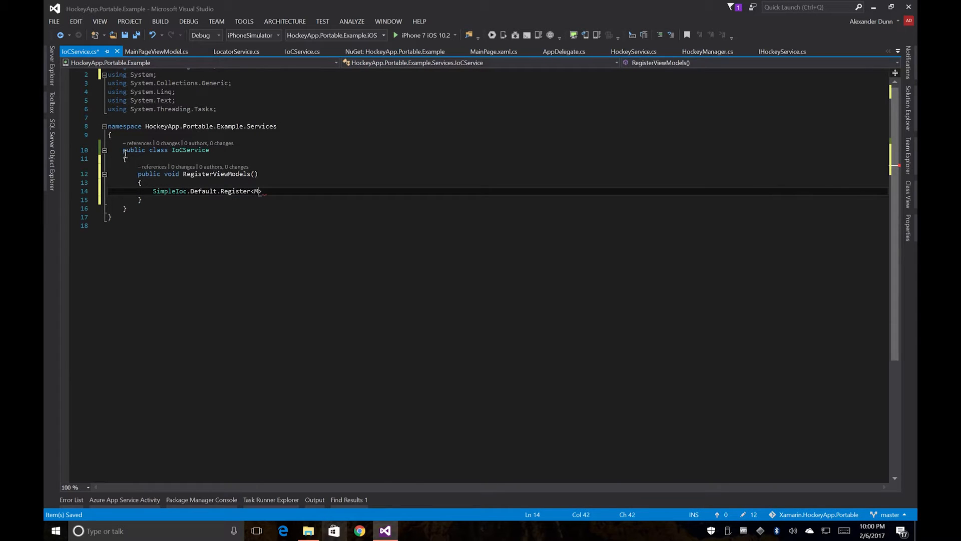
{"action": "type", "text": "ainPageViewModel"}
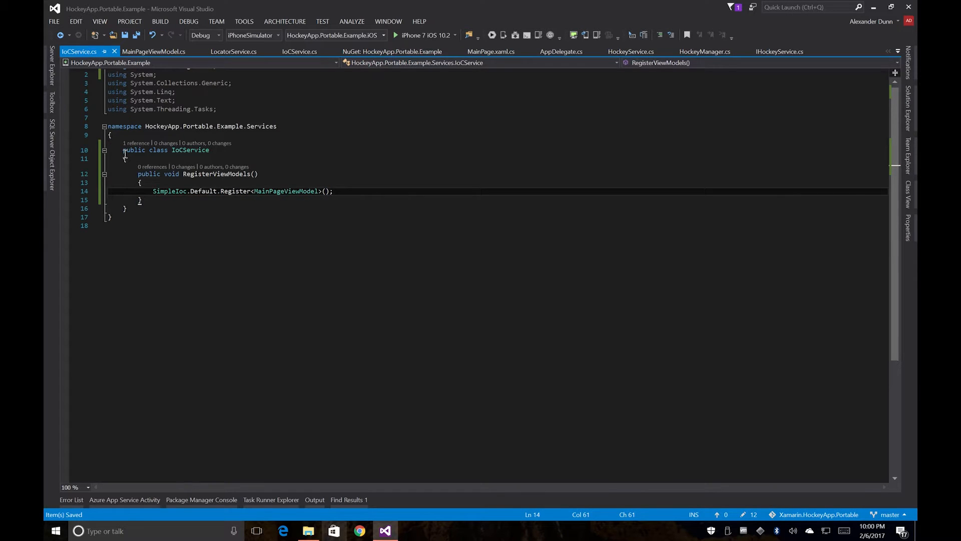
{"action": "mouse_move", "coordinate": [503, 97]}
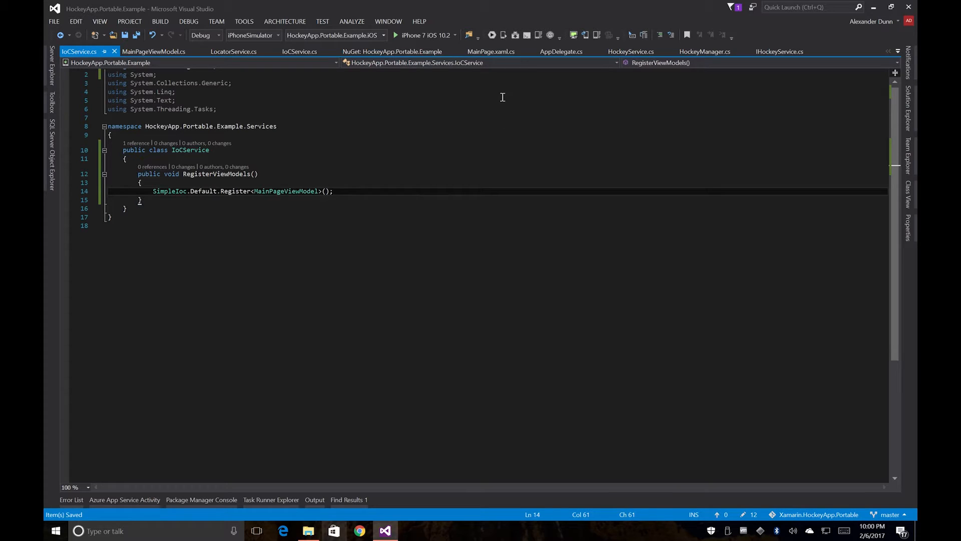
{"action": "left_click", "coordinate": [491, 51]}
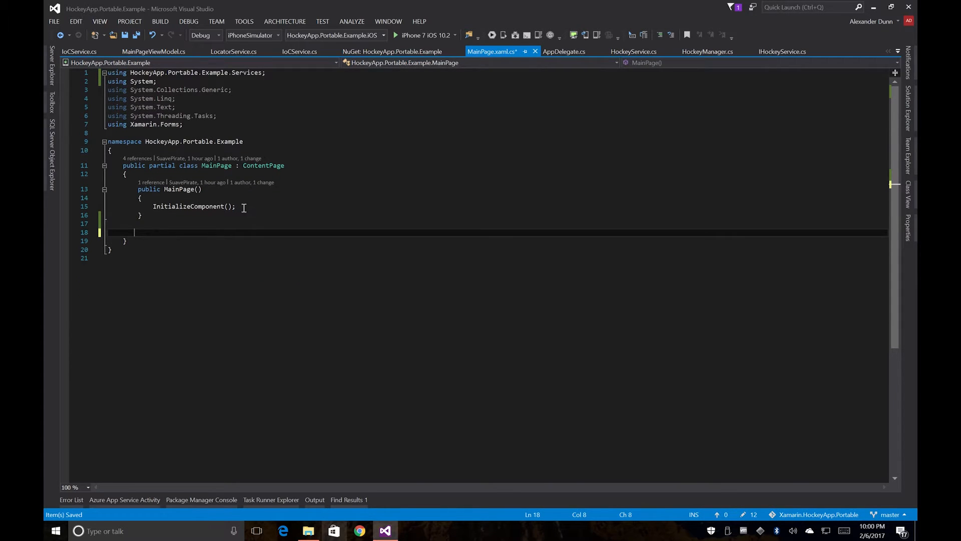
Step: Begin setting BindingContext to ServiceLocator with the ServiceLocation namespace imported
{"action": "type", "text": "BindingCont"}
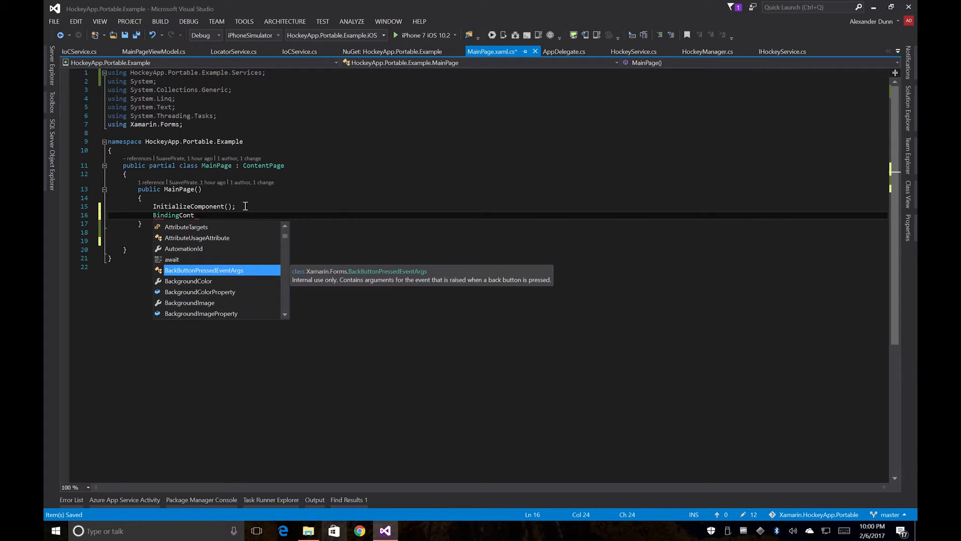
{"action": "type", "text": "ext ="}
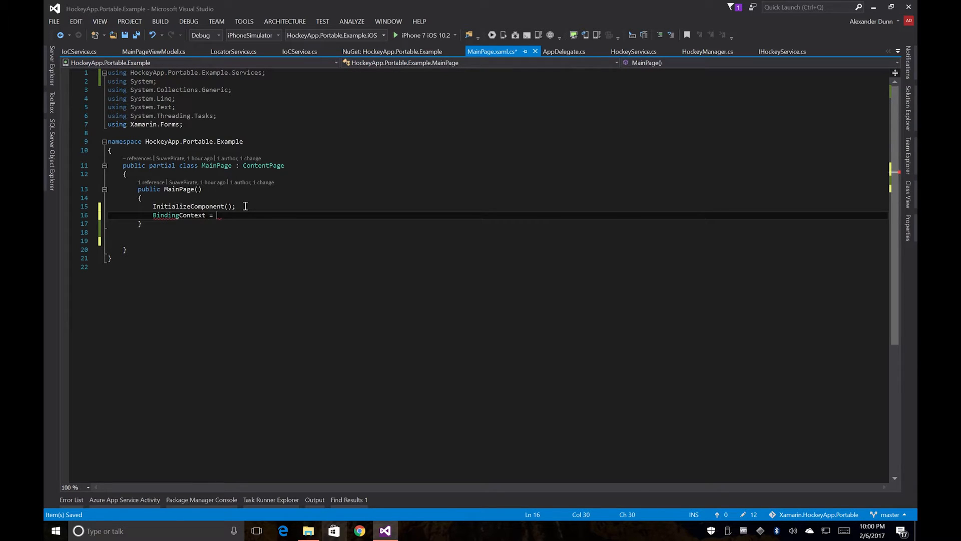
{"action": "type", "text": "S"}
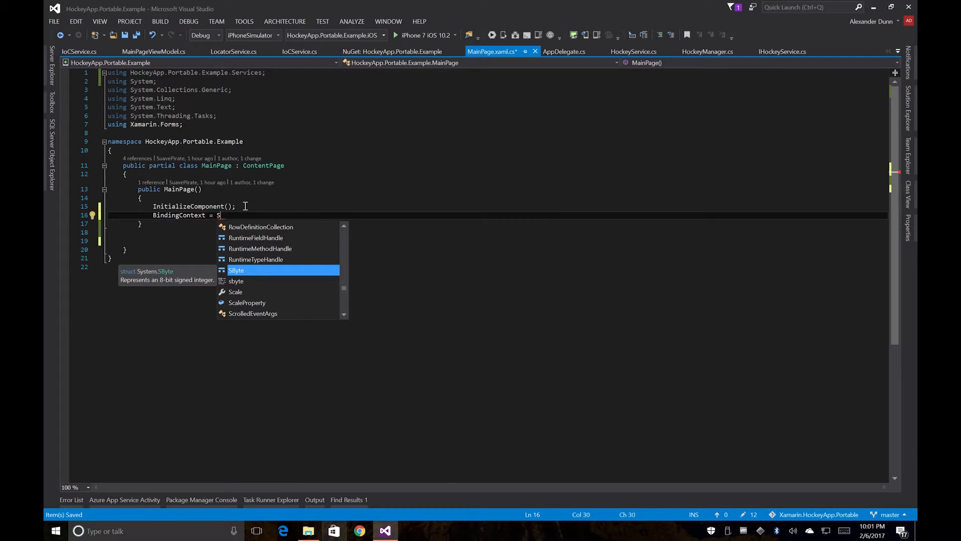
{"action": "type", "text": "ervic"}
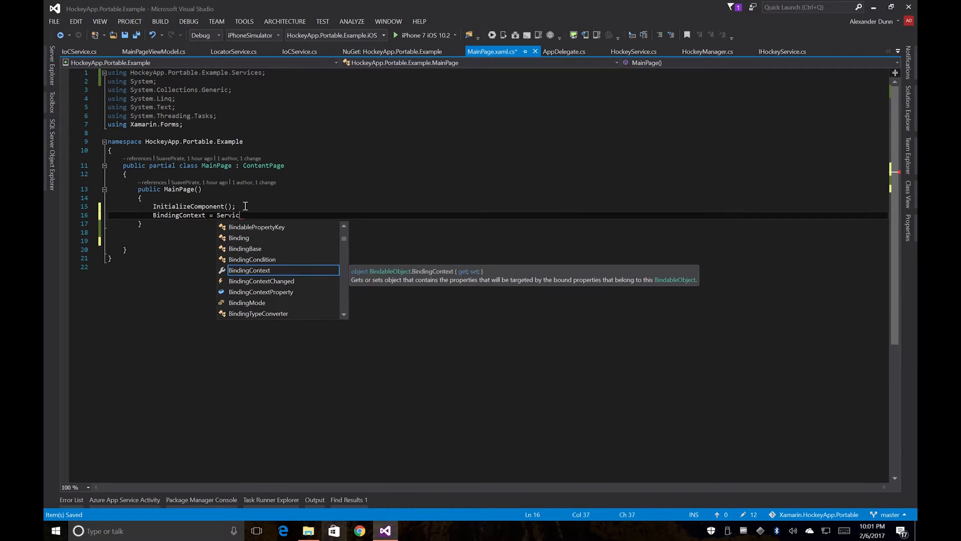
{"action": "type", "text": "eLocato"}
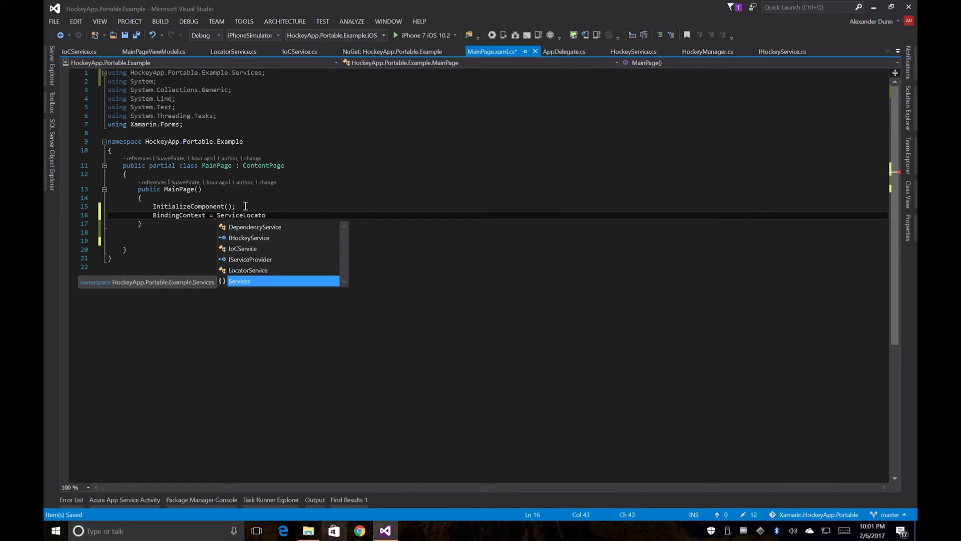
{"action": "type", "text": "r"}
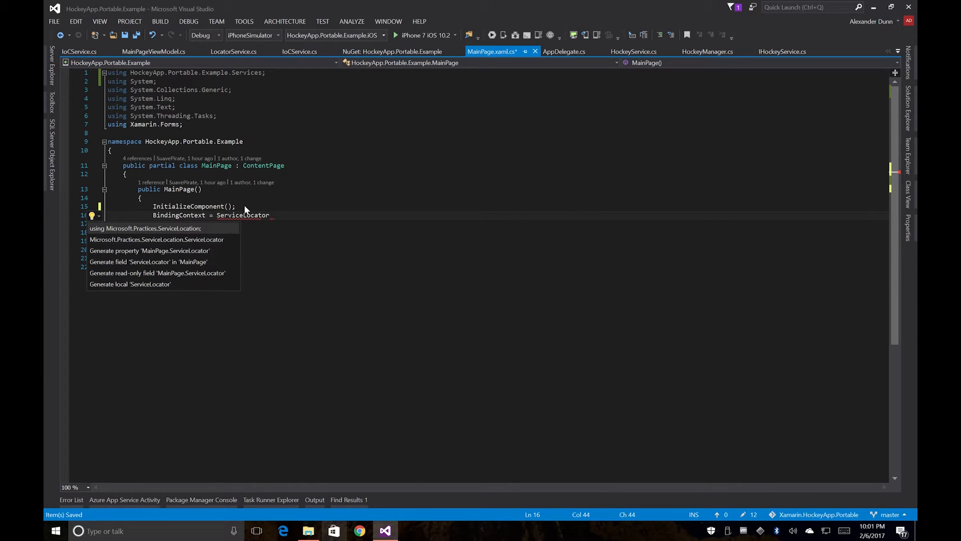
{"action": "key", "text": "Escape"}
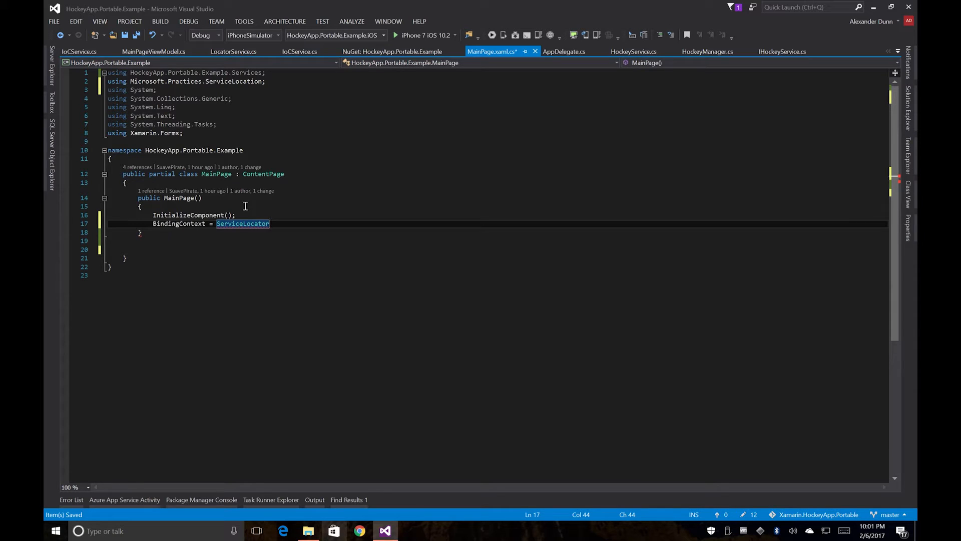
Step: Complete the assignment with ServiceLocator.Current.GetInstance<MainPageViewModel>()
{"action": "type", "text": "."}
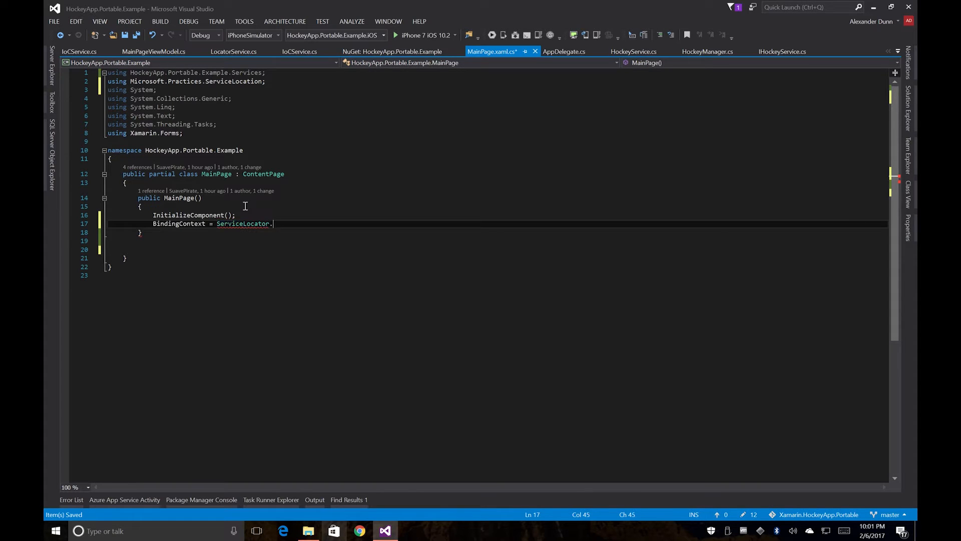
{"action": "type", "text": "Current."}
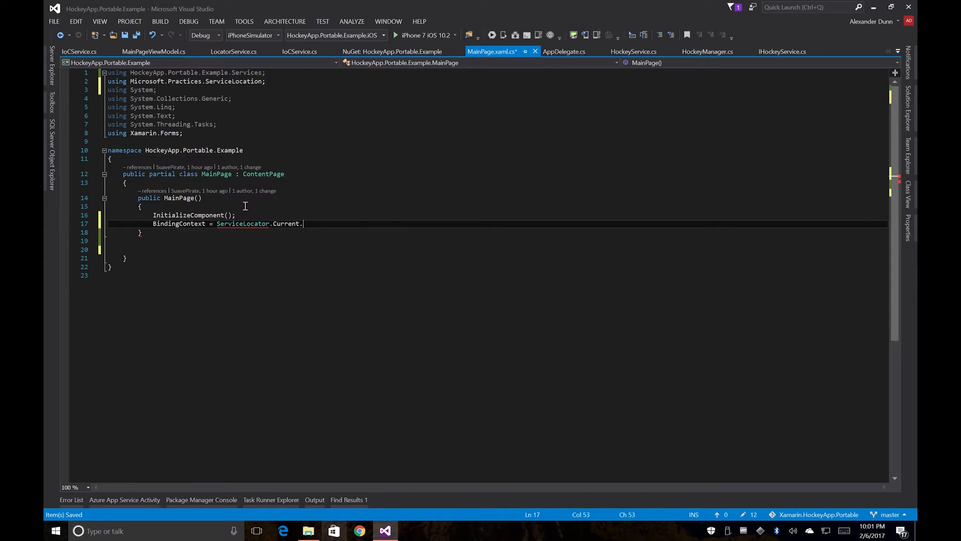
{"action": "type", "text": "Get"}
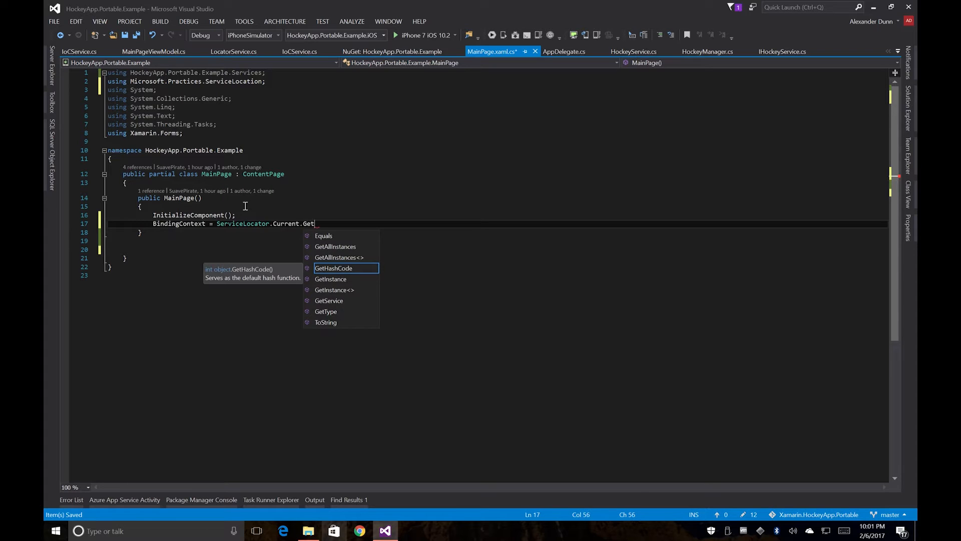
{"action": "type", "text": "Instance<M>"}
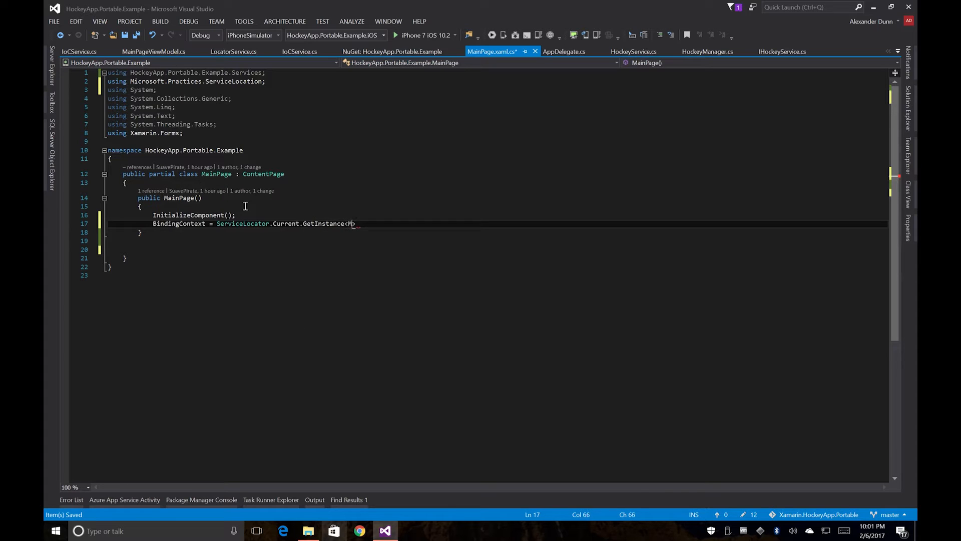
{"action": "type", "text": "ainap"}
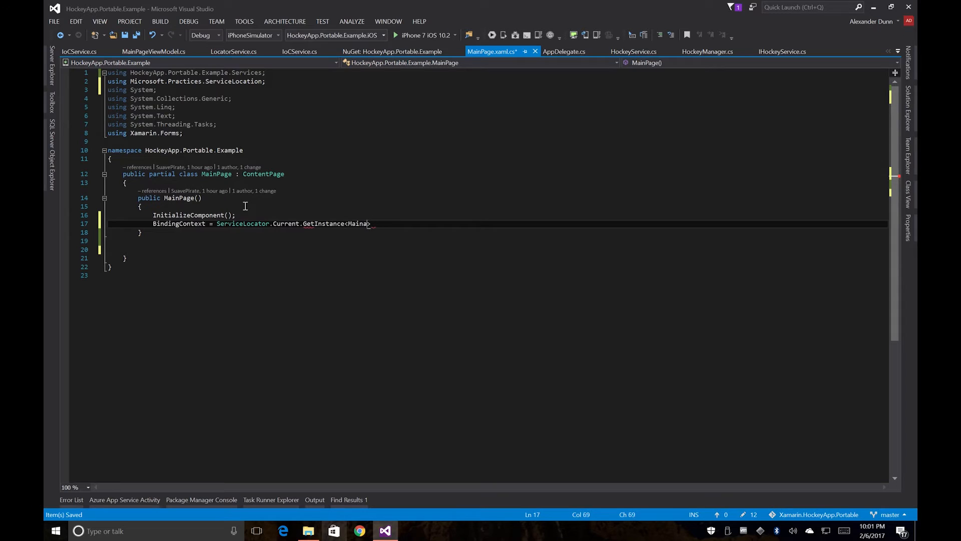
{"action": "type", "text": "PageVIewMo"}
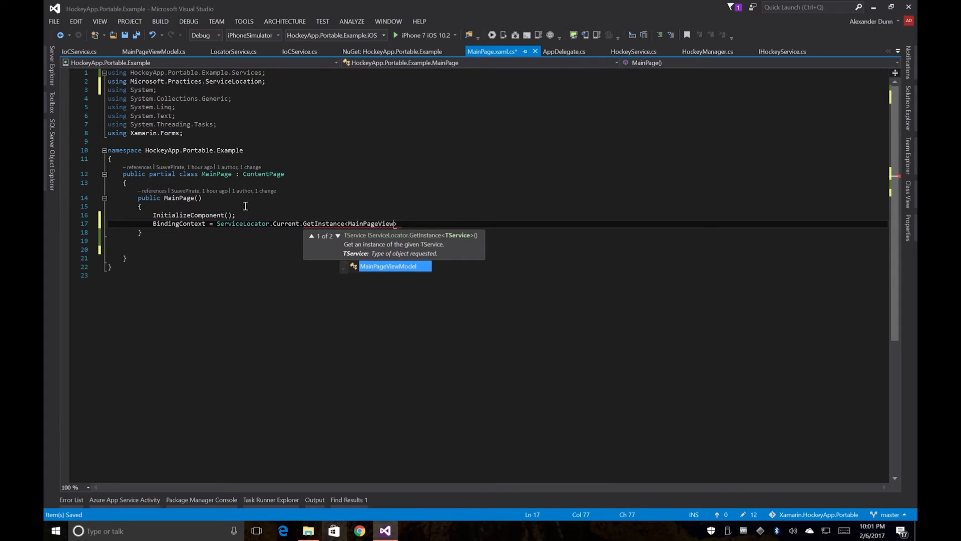
{"action": "type", "text": "Model"}
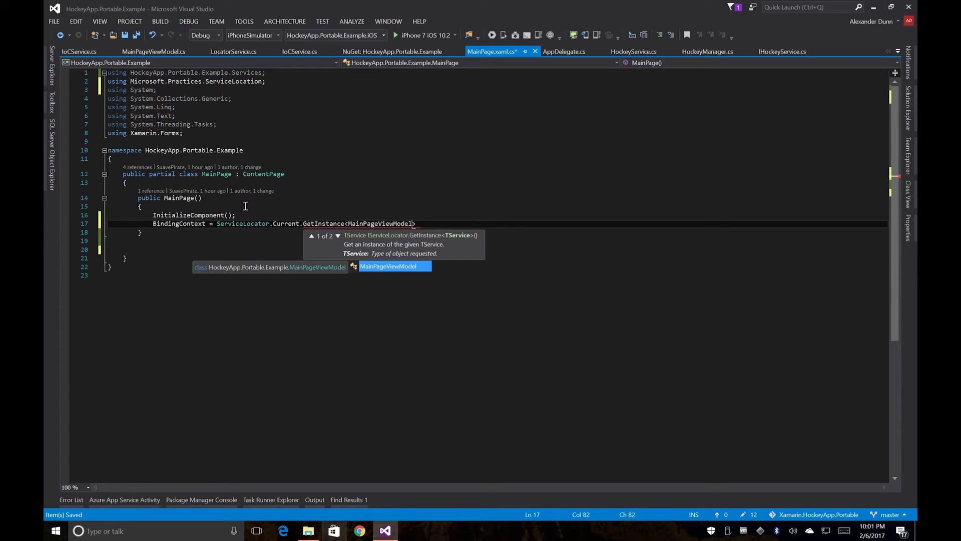
{"action": "type", "text": "();"}
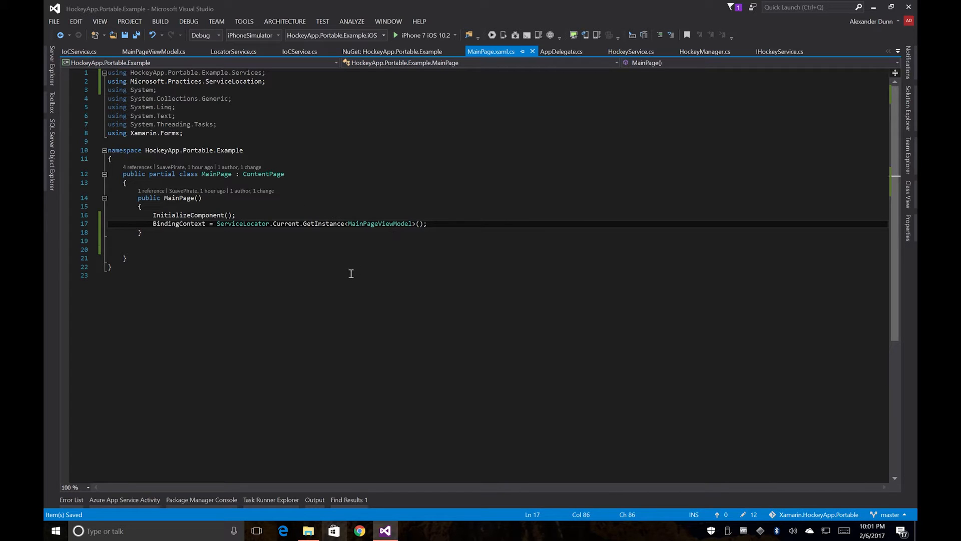
{"action": "mouse_move", "coordinate": [514, 134]}
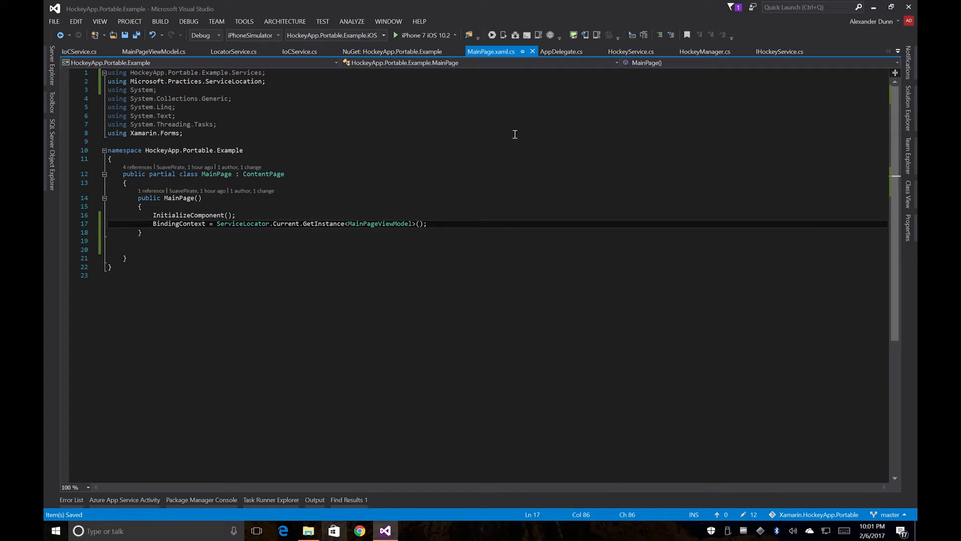
{"action": "mouse_move", "coordinate": [909, 102]}
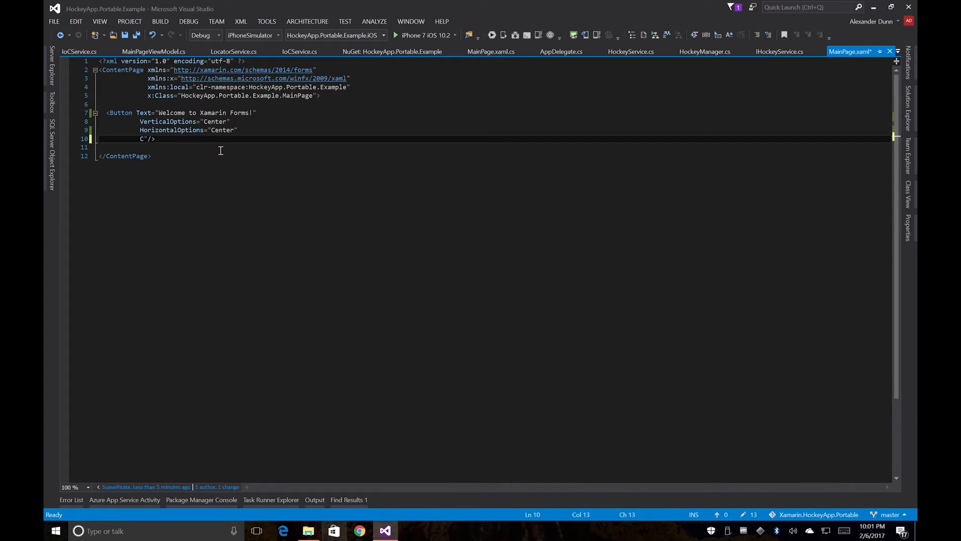
Step: Bind the button's Command to FeedbackCommand in MainPage.xaml
{"action": "type", "text": "ommand"}
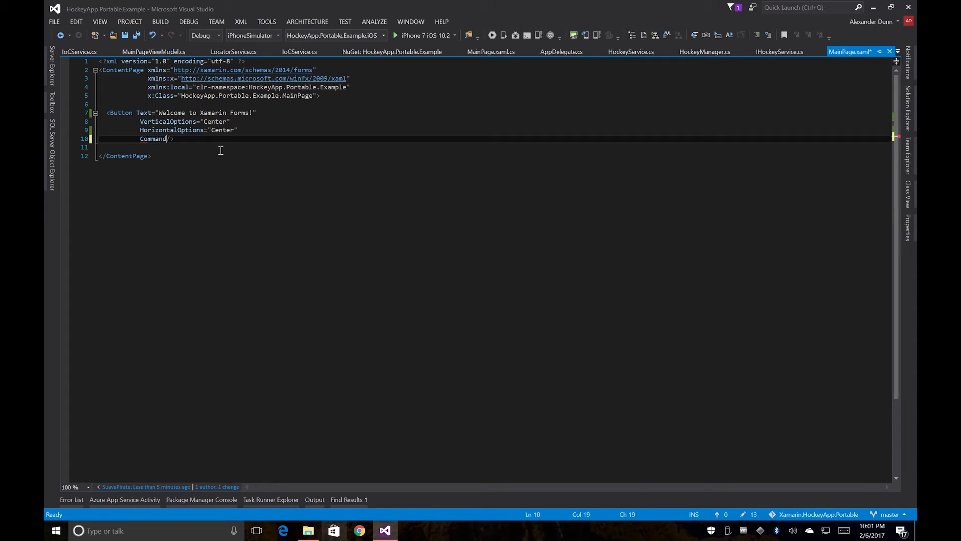
{"action": "type", "text": "=\"{"}
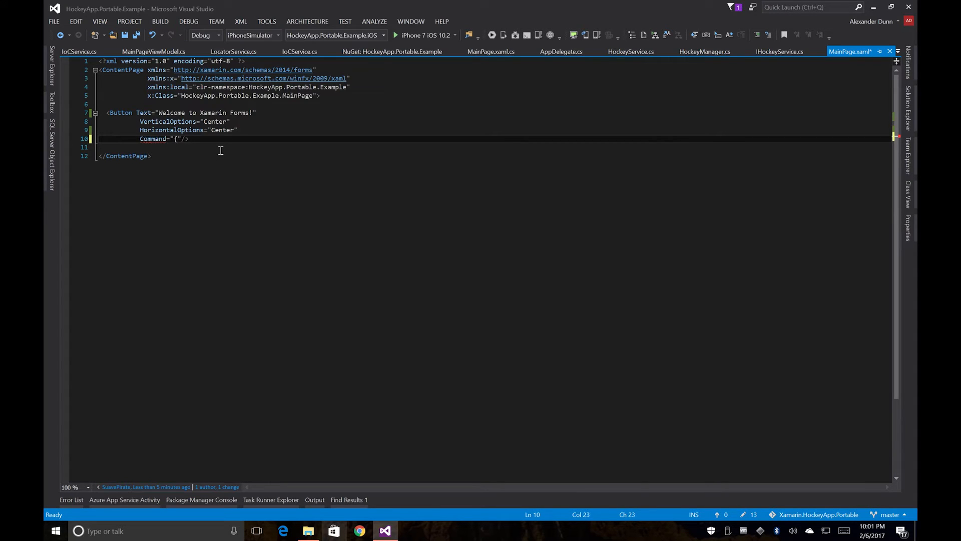
{"action": "type", "text": "Binding FeedbackCommand"}
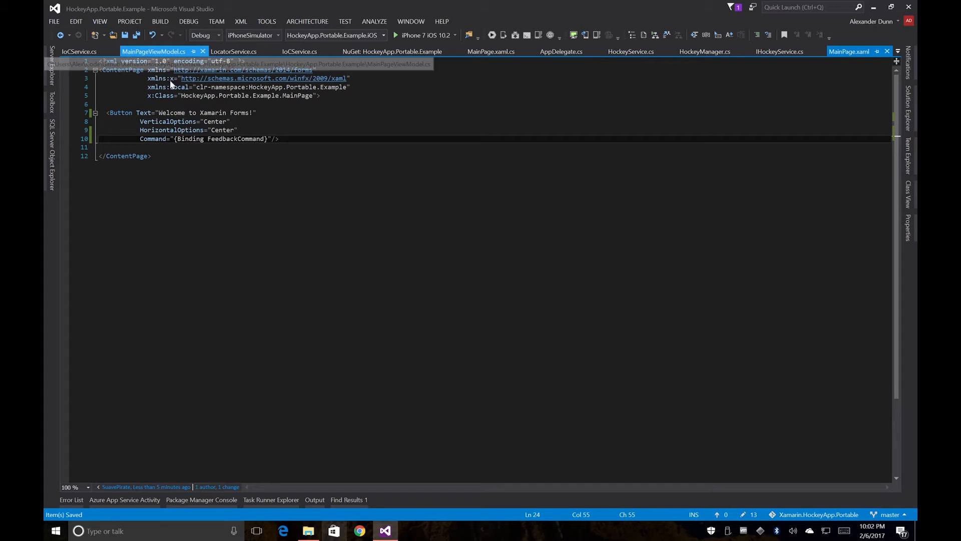
Step: Review MainPageViewModel's FeedbackCommand and its IHockeyService constructor parameter
{"action": "left_click", "coordinate": [154, 52]}
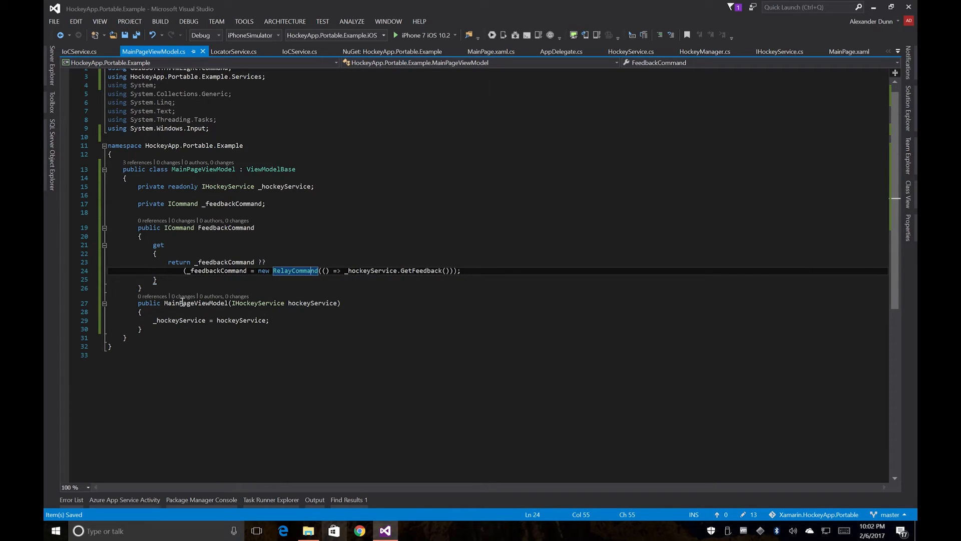
{"action": "mouse_move", "coordinate": [181, 302]}
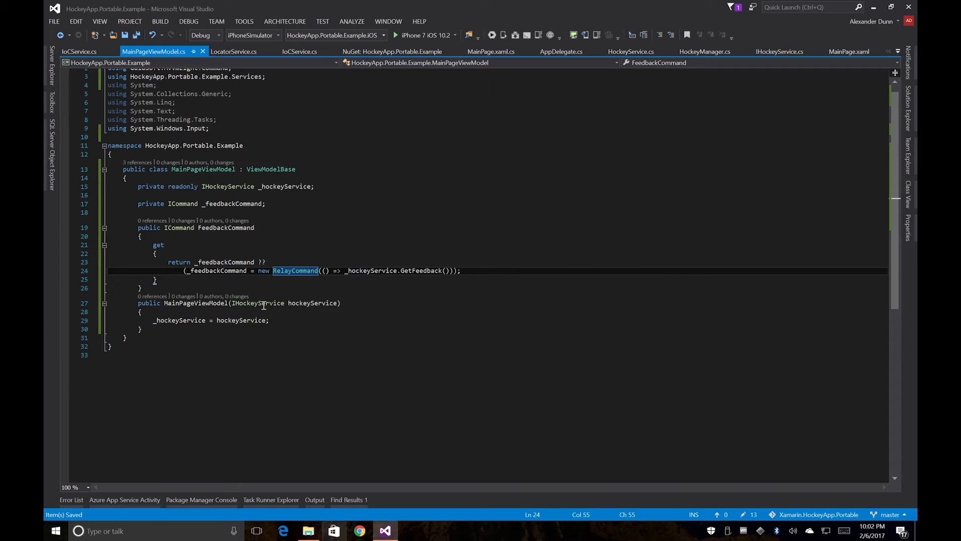
{"action": "mouse_move", "coordinate": [232, 307]}
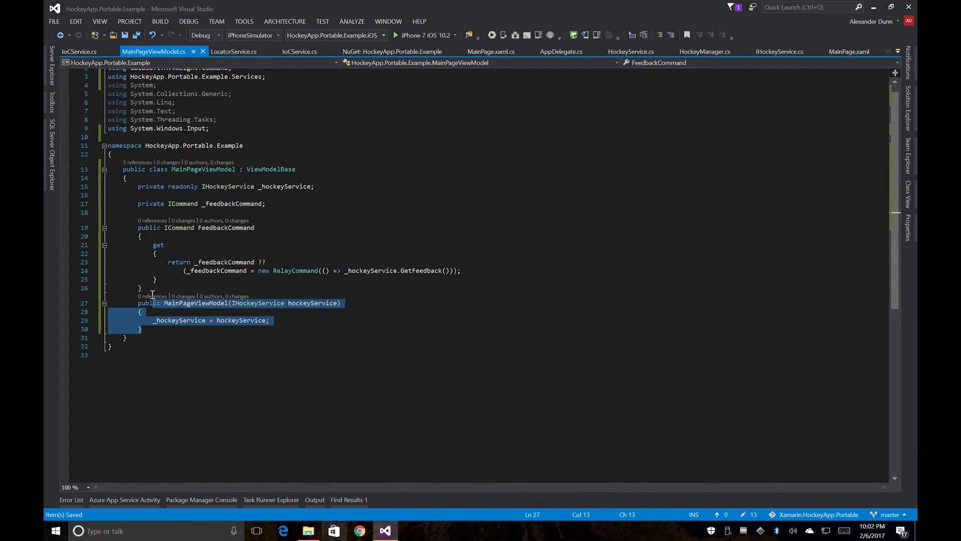
{"action": "double_click", "coordinate": [258, 302]}
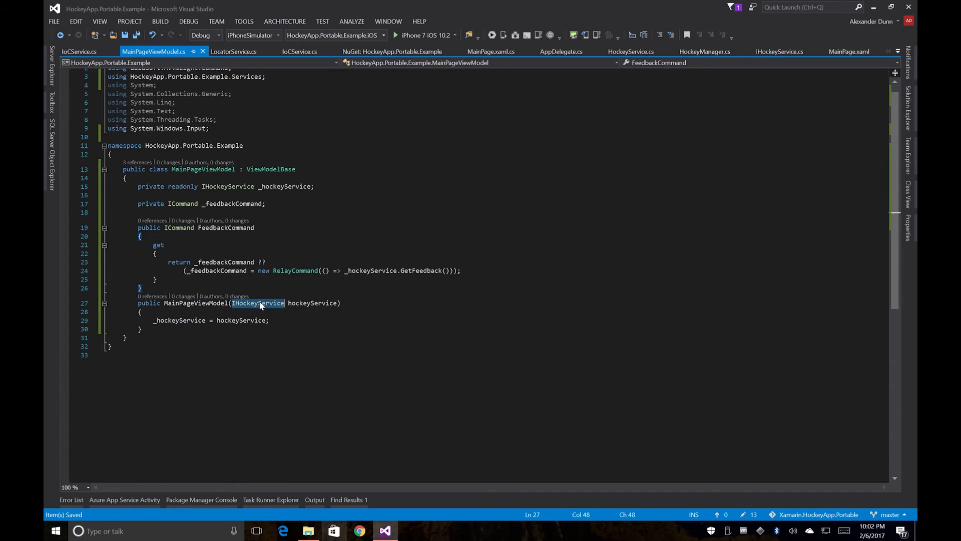
{"action": "left_click", "coordinate": [259, 303]}
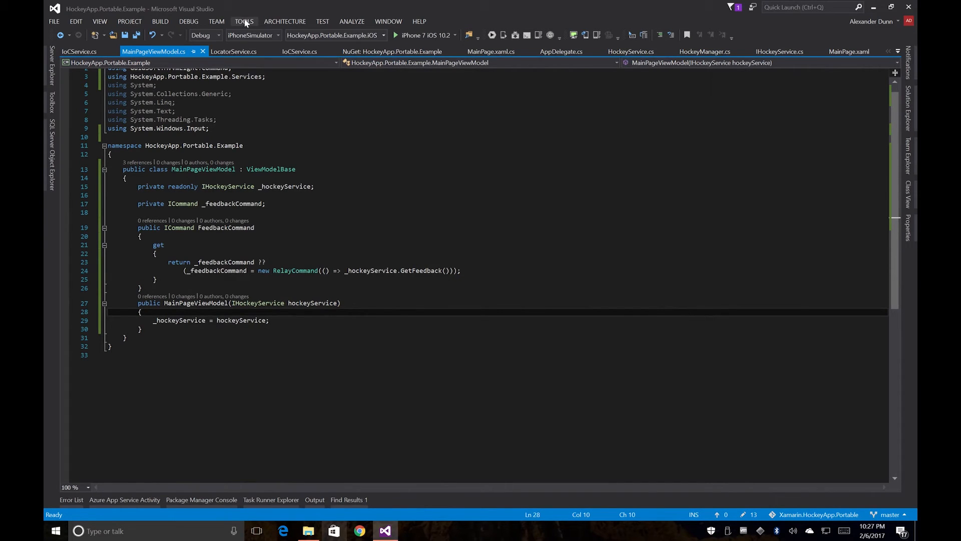
{"action": "mouse_move", "coordinate": [472, 131]}
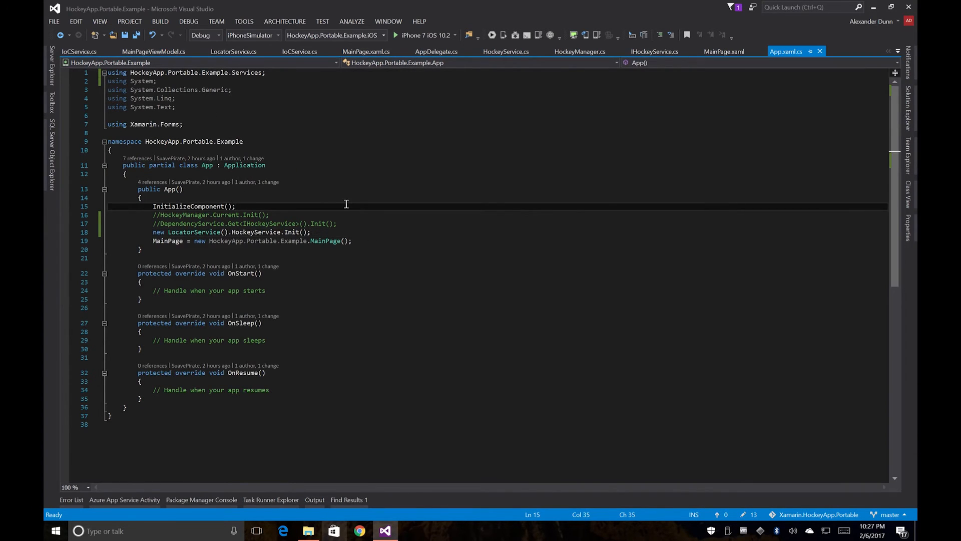
Step: Add new IoCService().RegisterViewModels(); after InitializeComponent() in the App constructor and save
{"action": "key", "text": "Enter"}
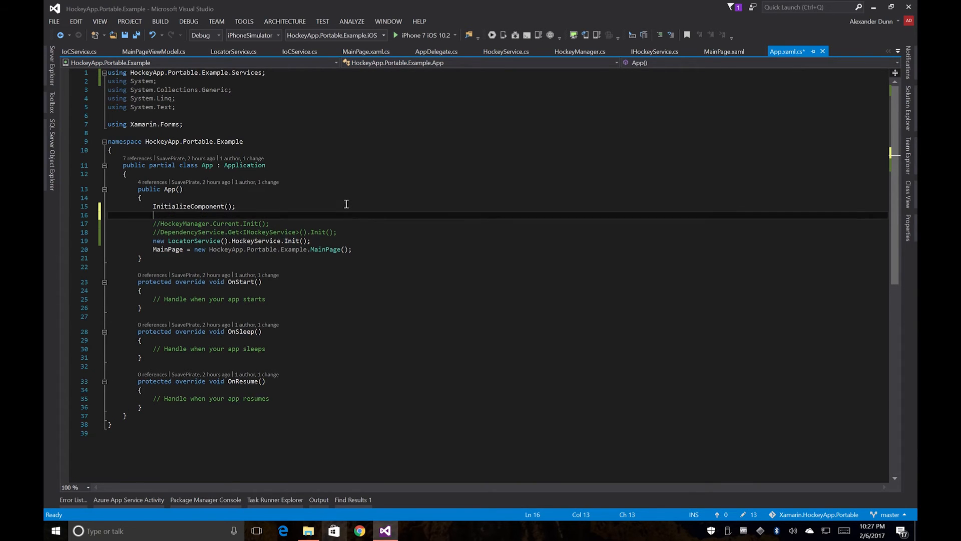
{"action": "type", "text": "new IoC"}
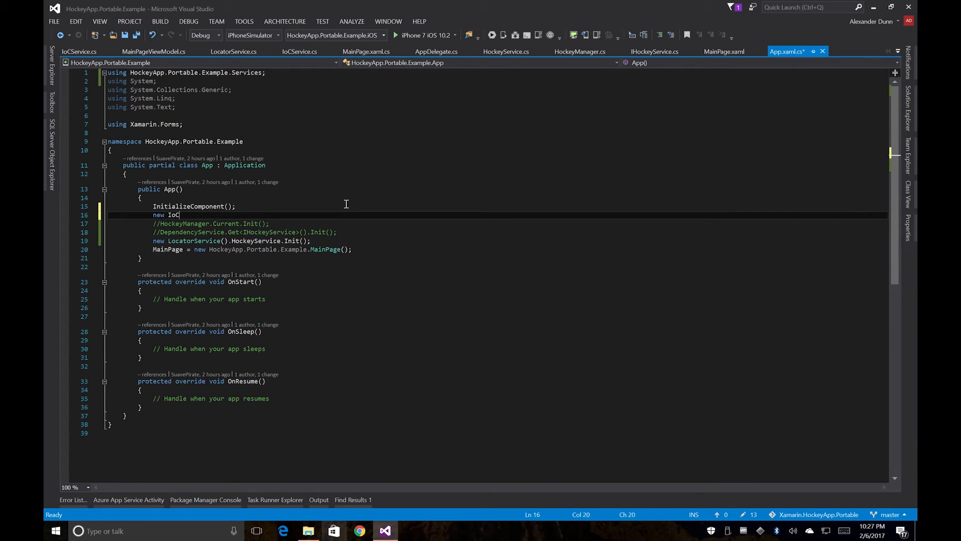
{"action": "type", "text": "Service().R"}
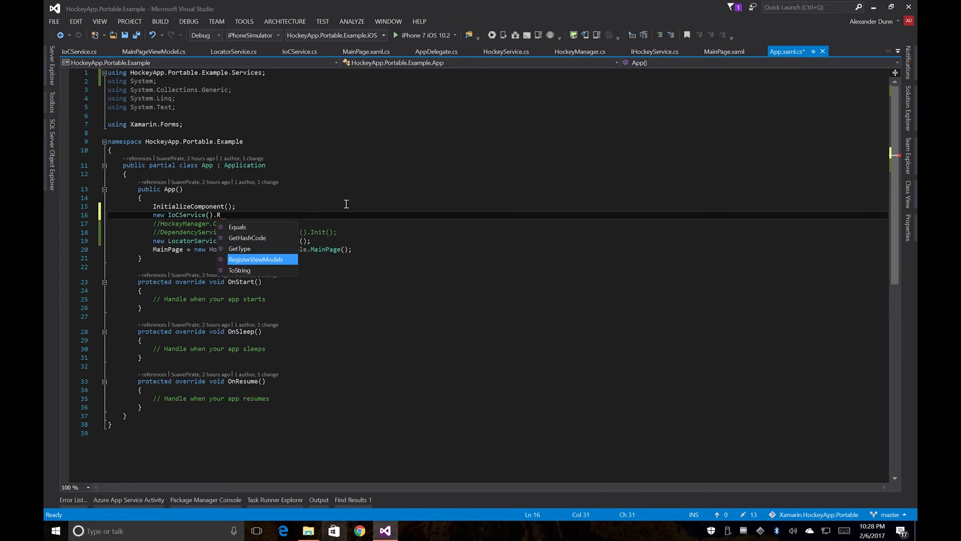
{"action": "key", "text": "Tab"}
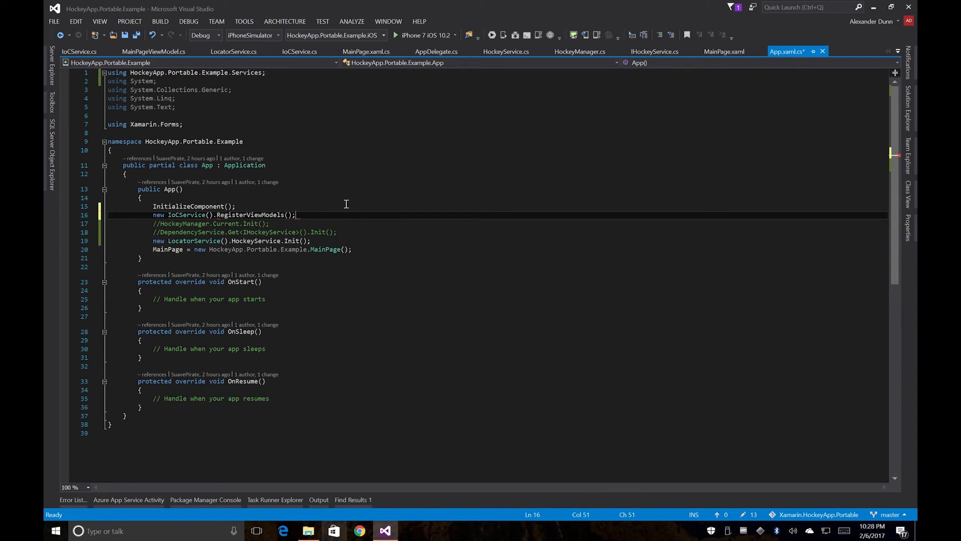
{"action": "key", "text": "ctrl+s"}
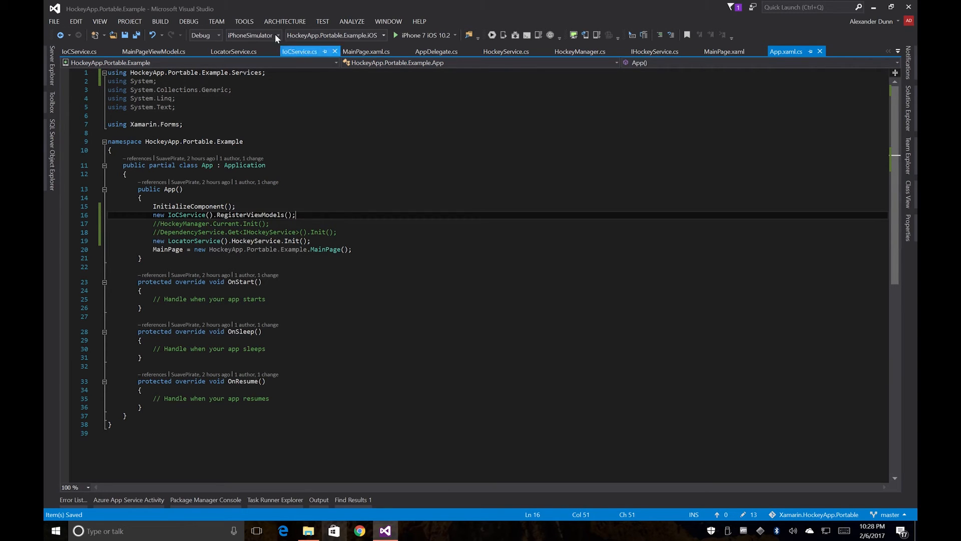
Step: Review the iOS IoCService class and AppDelegate's IoCService reference, dismissing the navigation error
{"action": "left_click", "coordinate": [300, 52]}
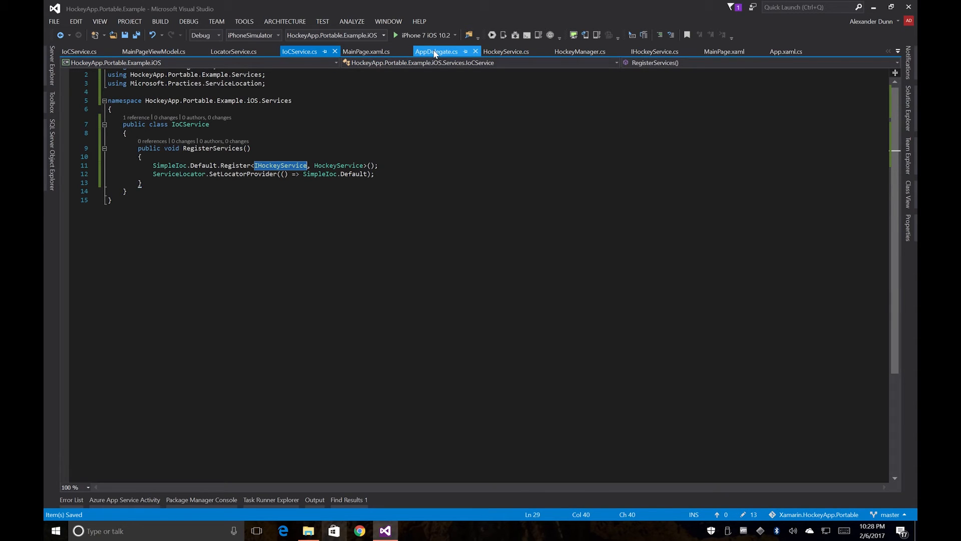
{"action": "left_click", "coordinate": [438, 52]}
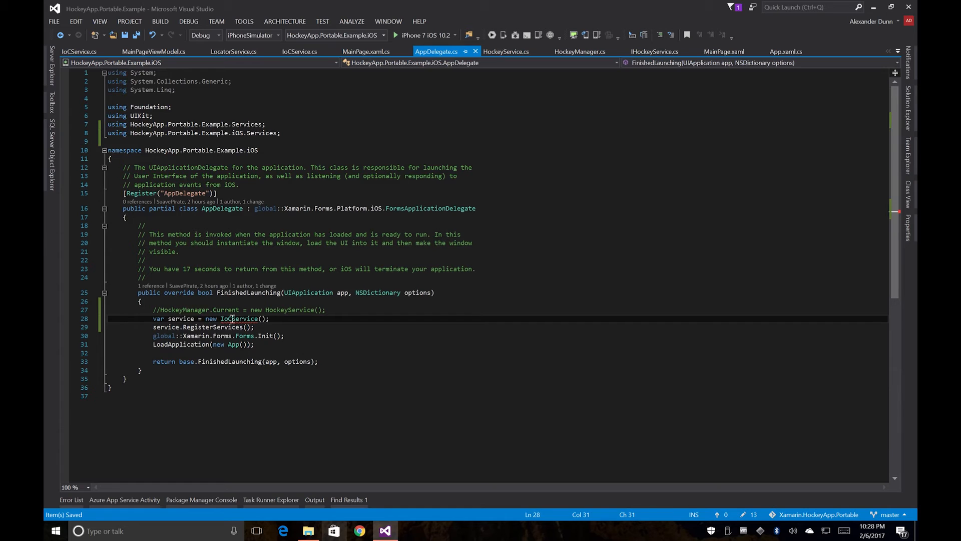
{"action": "left_click", "coordinate": [246, 319]}
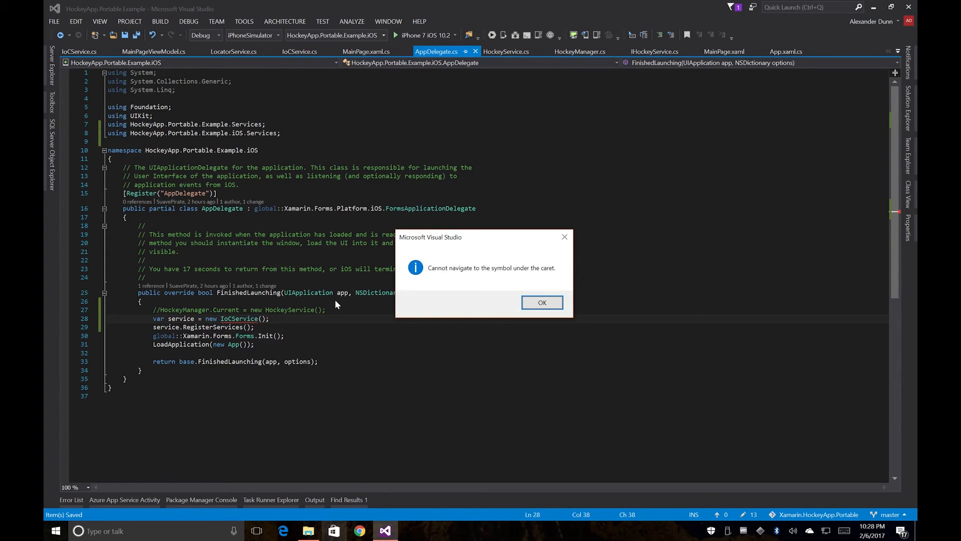
{"action": "left_click", "coordinate": [542, 302]}
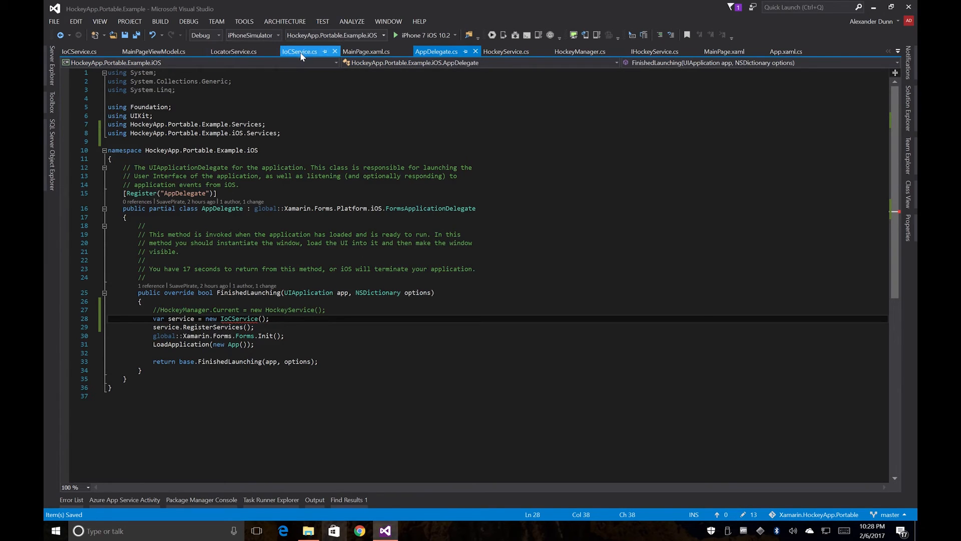
Step: Rename the class to iOSIoCService and update FinishedLaunching to create new iOSIoCService()
{"action": "left_click", "coordinate": [301, 52]}
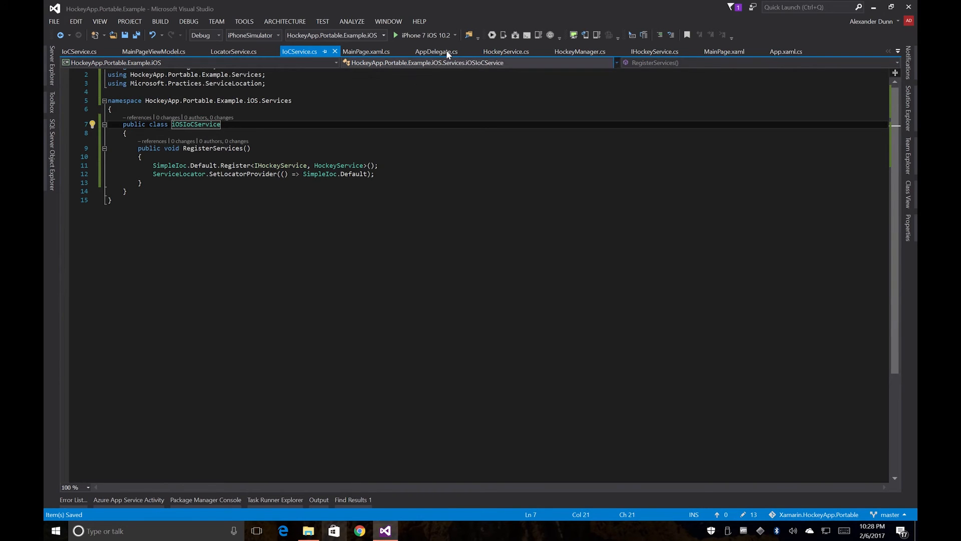
{"action": "left_click", "coordinate": [437, 52]}
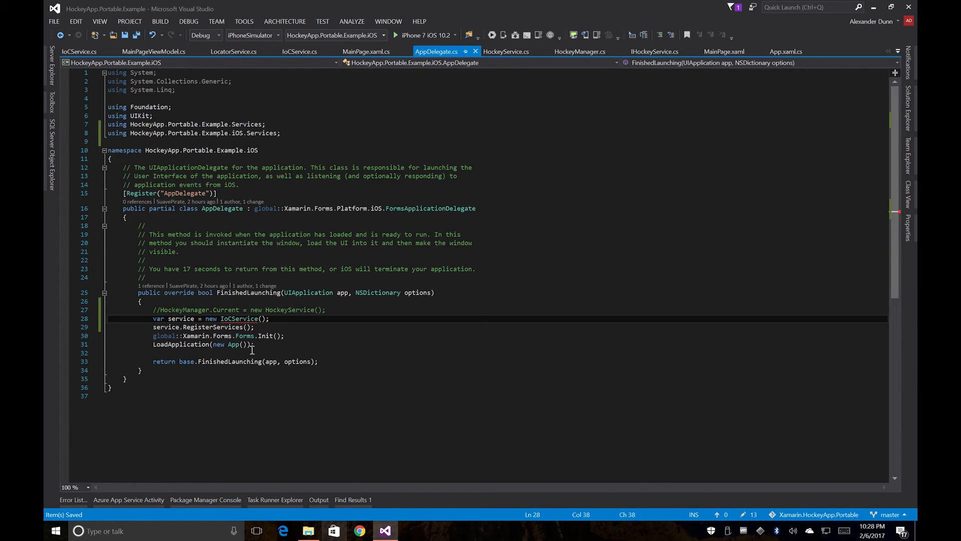
{"action": "double_click", "coordinate": [242, 318]}
{"action": "type", "text": "iOS"}
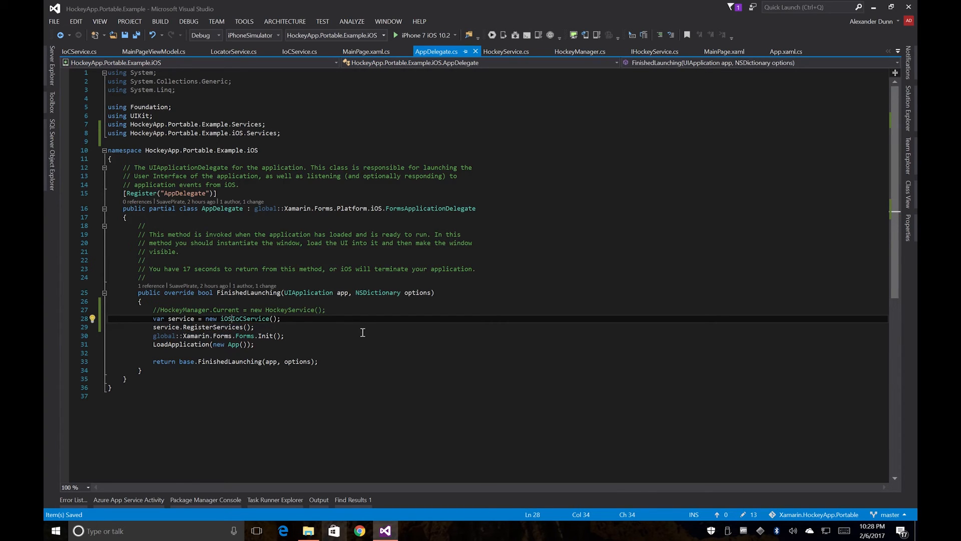
{"action": "double_click", "coordinate": [244, 318]}
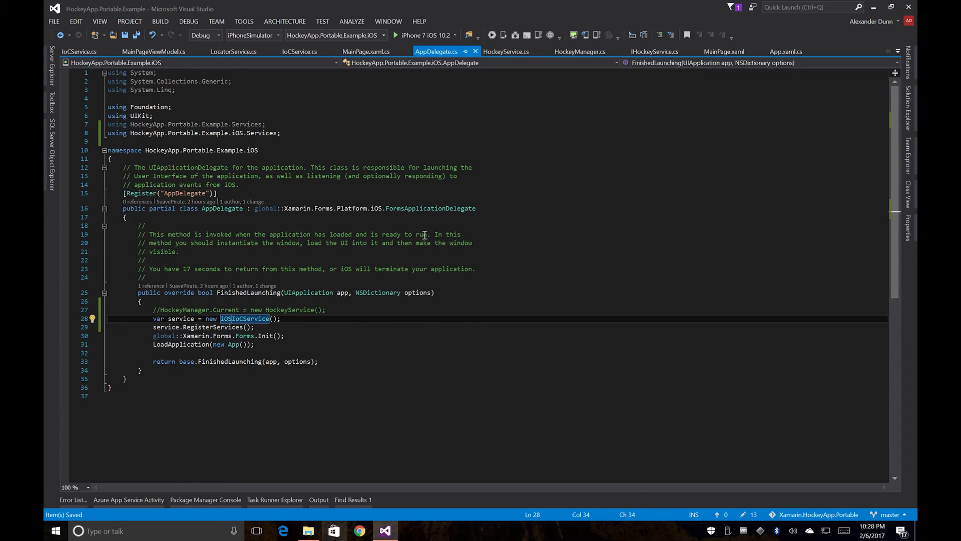
{"action": "mouse_move", "coordinate": [437, 114]}
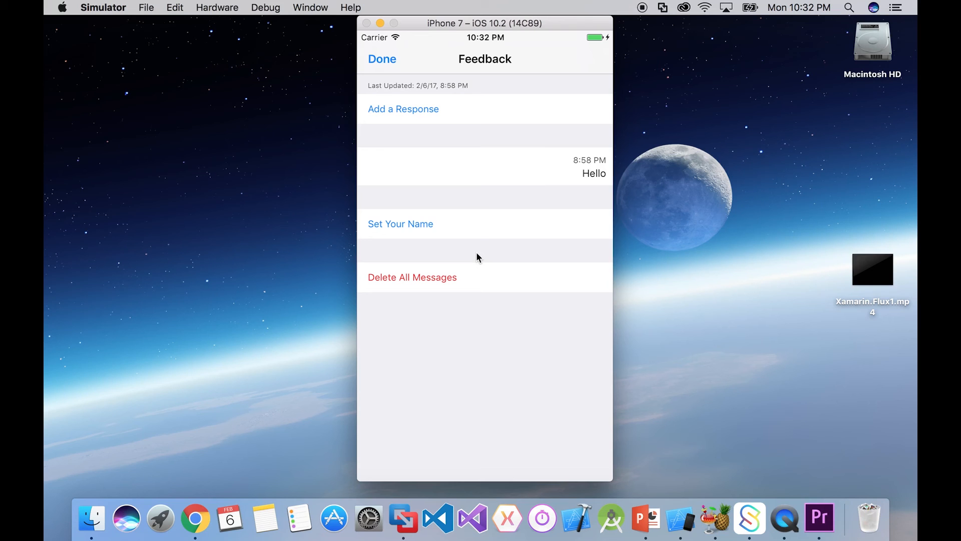
{"action": "mouse_move", "coordinate": [382, 66]}
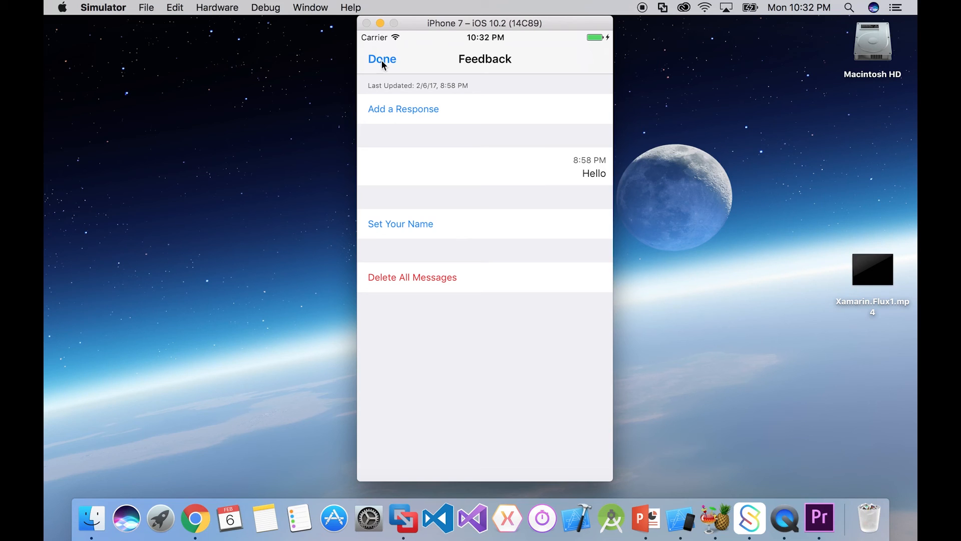
Step: Dismiss the HockeyApp Feedback screen with Done, returning to the Welcome to Xamarin Forms! page
{"action": "left_click", "coordinate": [382, 59]}
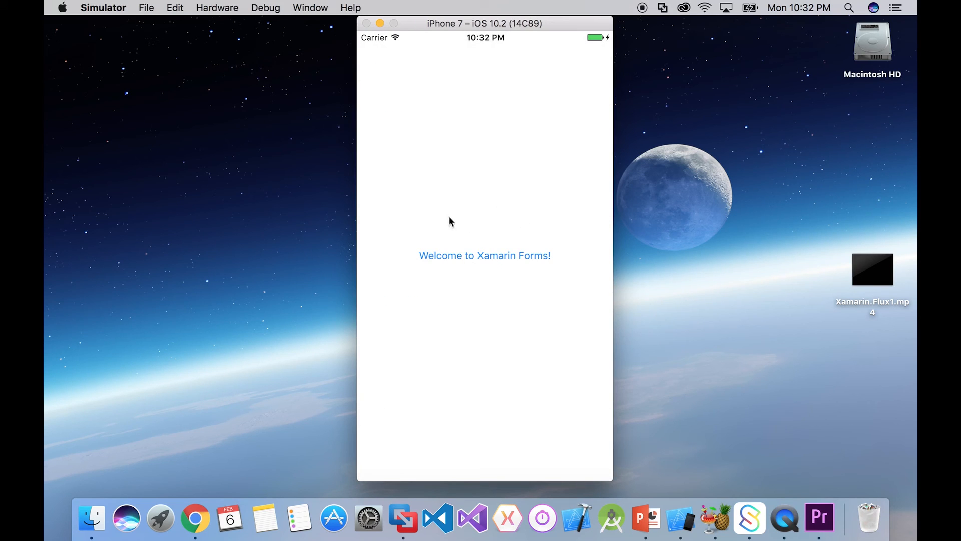
{"action": "mouse_move", "coordinate": [455, 207]}
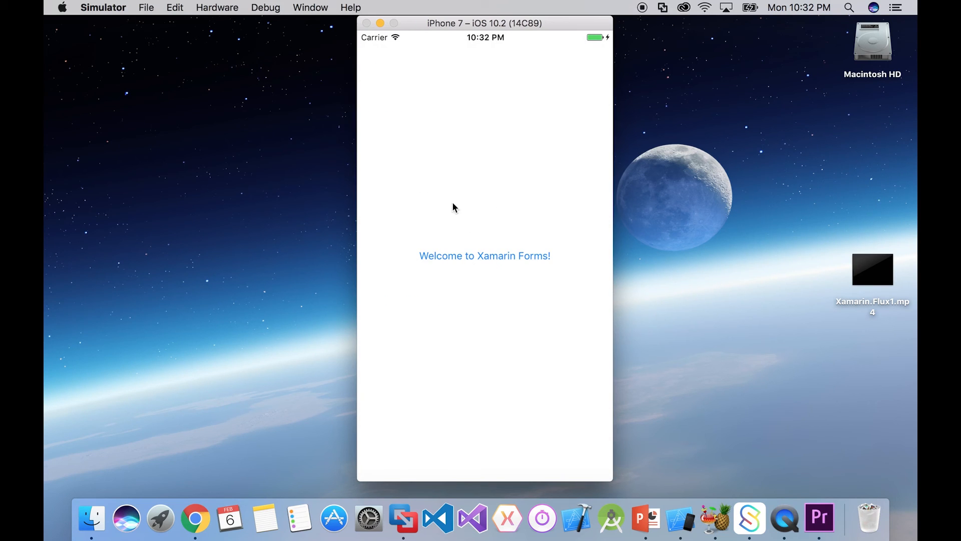
{"action": "mouse_move", "coordinate": [475, 213]}
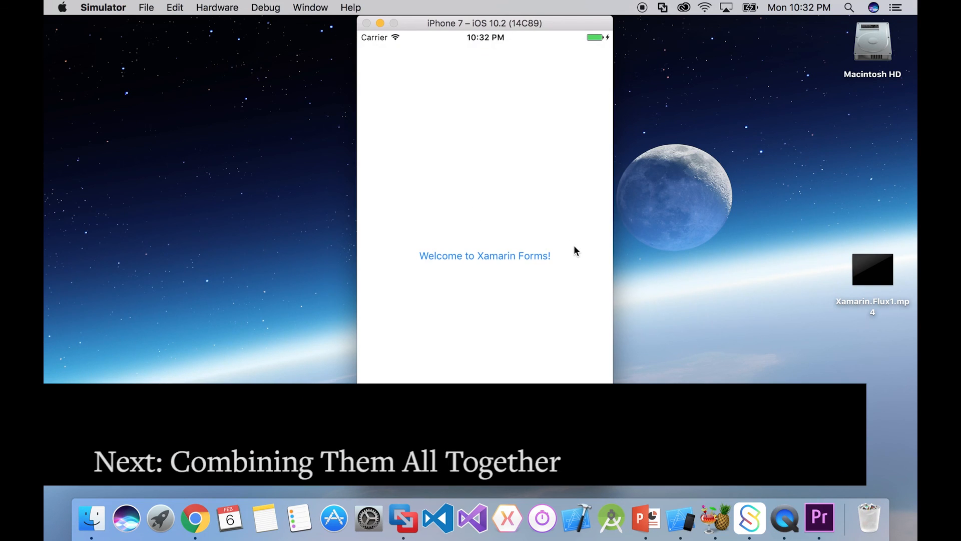
{"action": "mouse_move", "coordinate": [409, 276]}
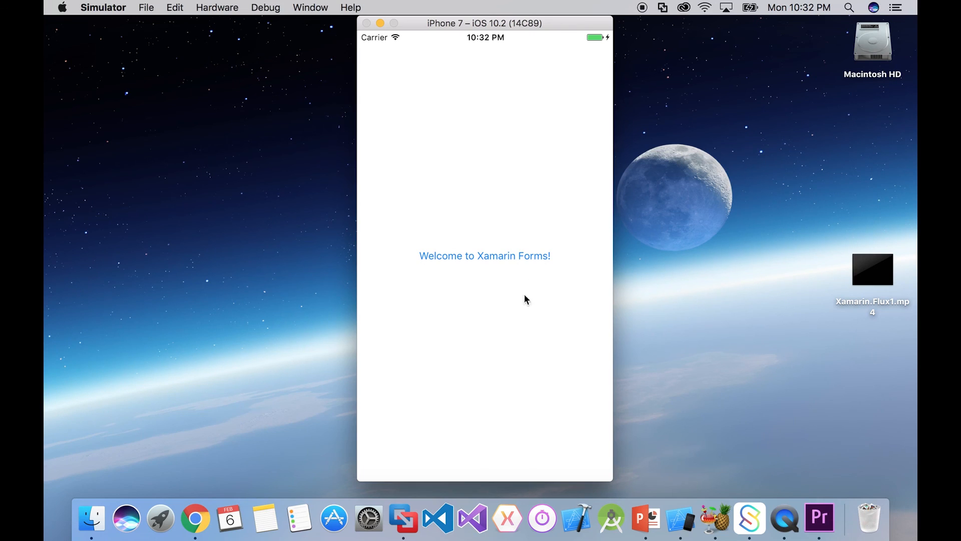
{"action": "mouse_move", "coordinate": [493, 219]}
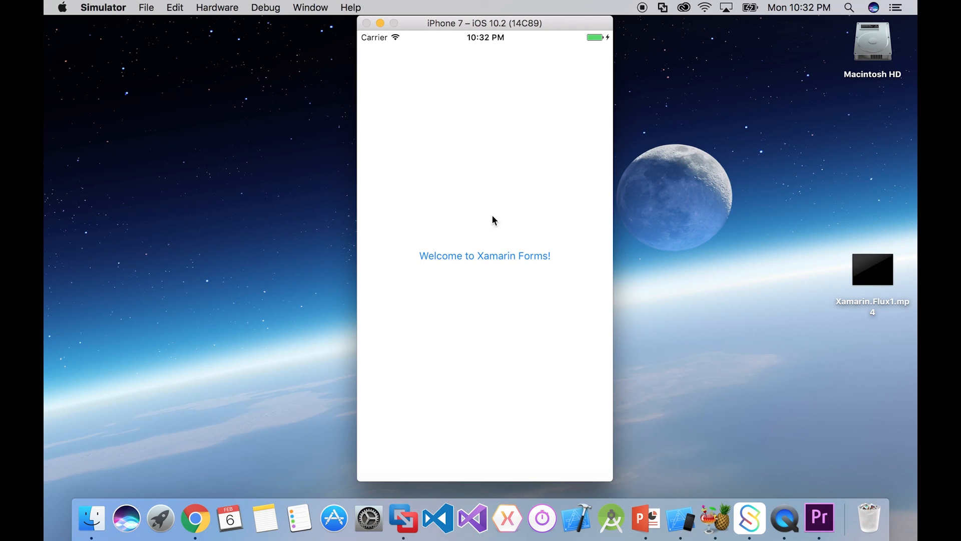